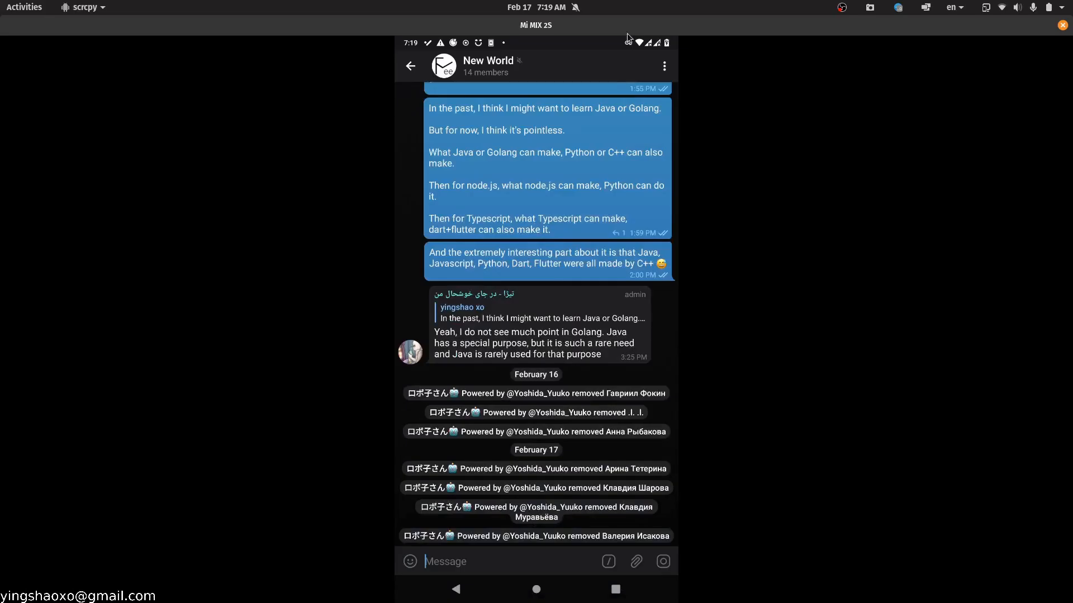
mouse_move(597, 410)
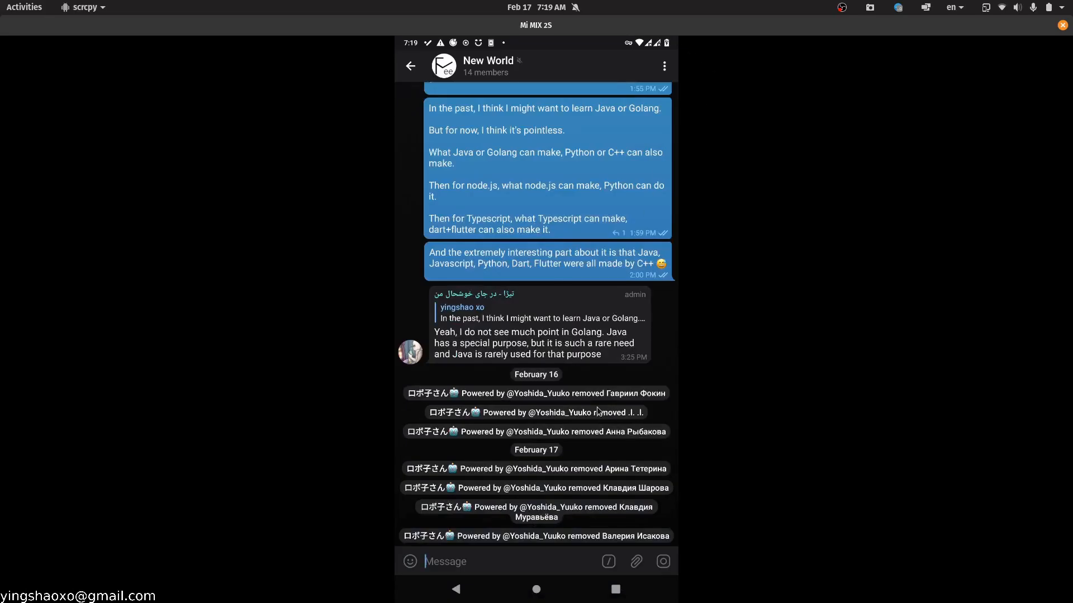
mouse_move(562, 401)
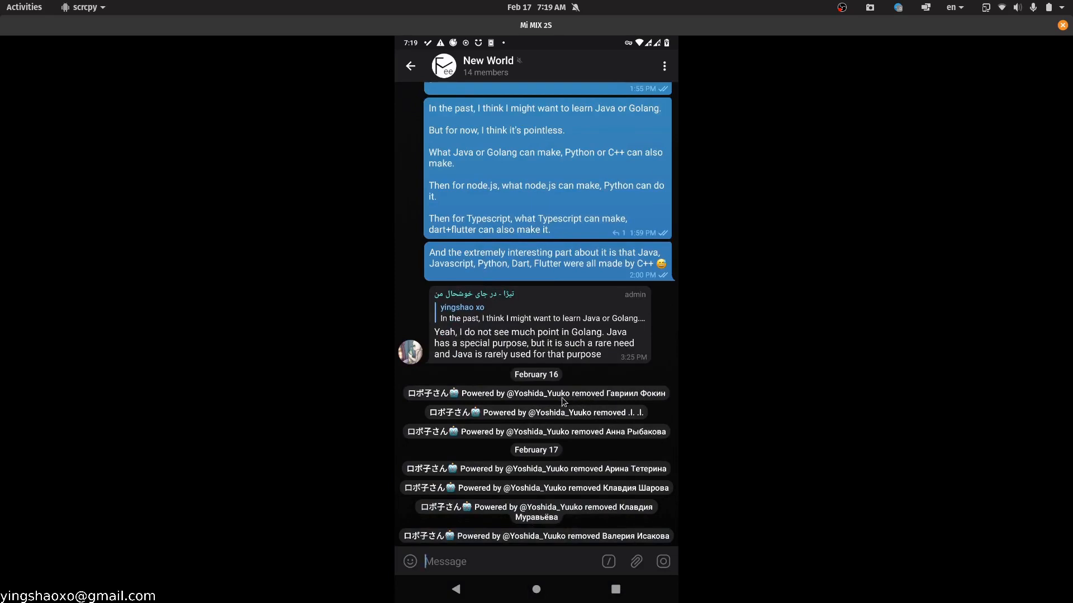
mouse_move(600, 434)
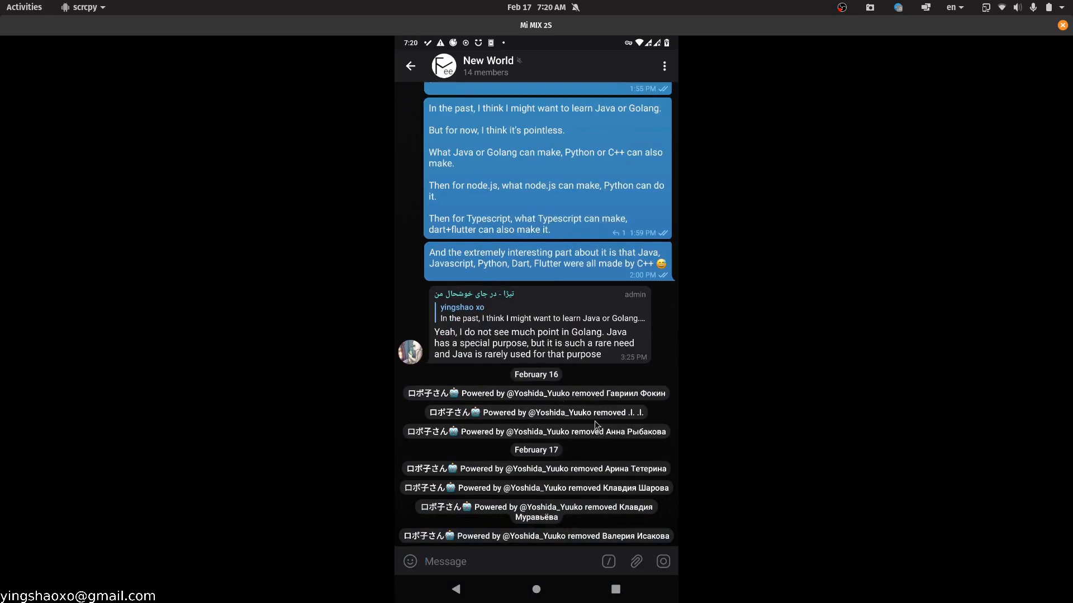
mouse_move(578, 397)
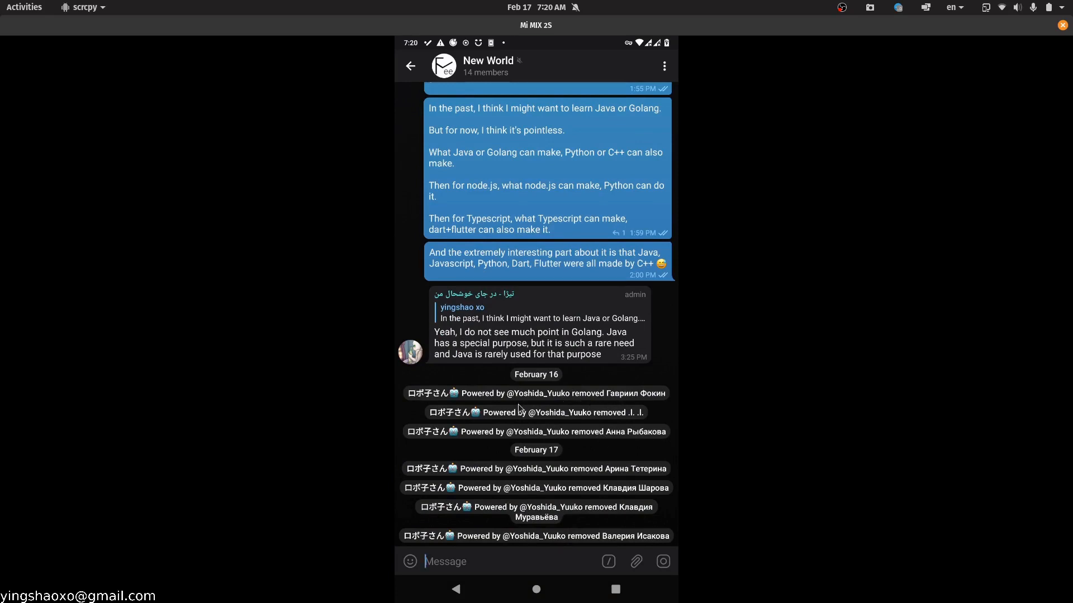
mouse_move(617, 488)
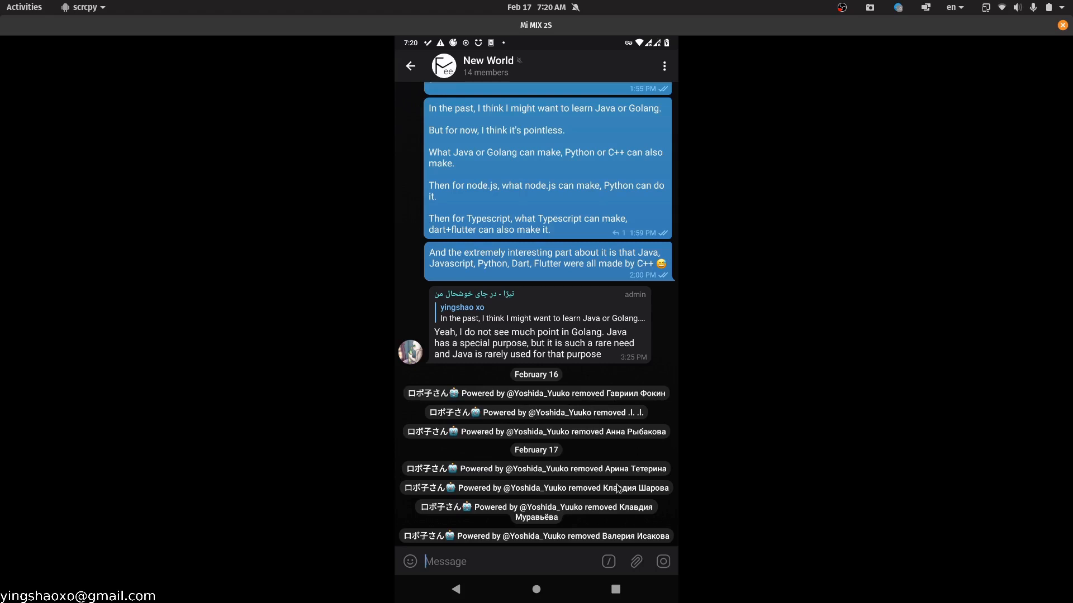
mouse_move(605, 467)
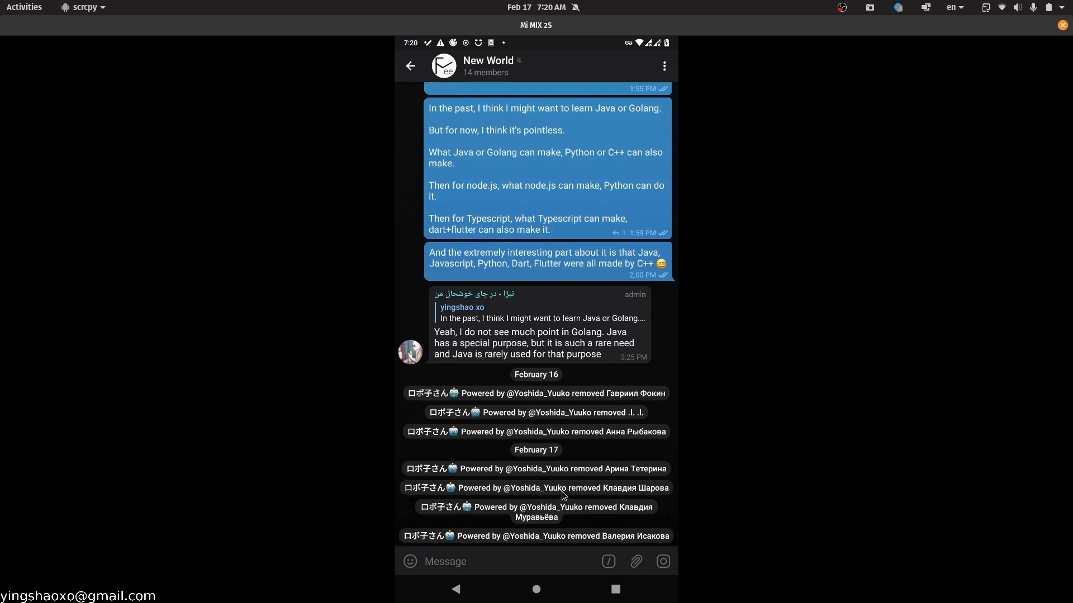
mouse_move(506, 448)
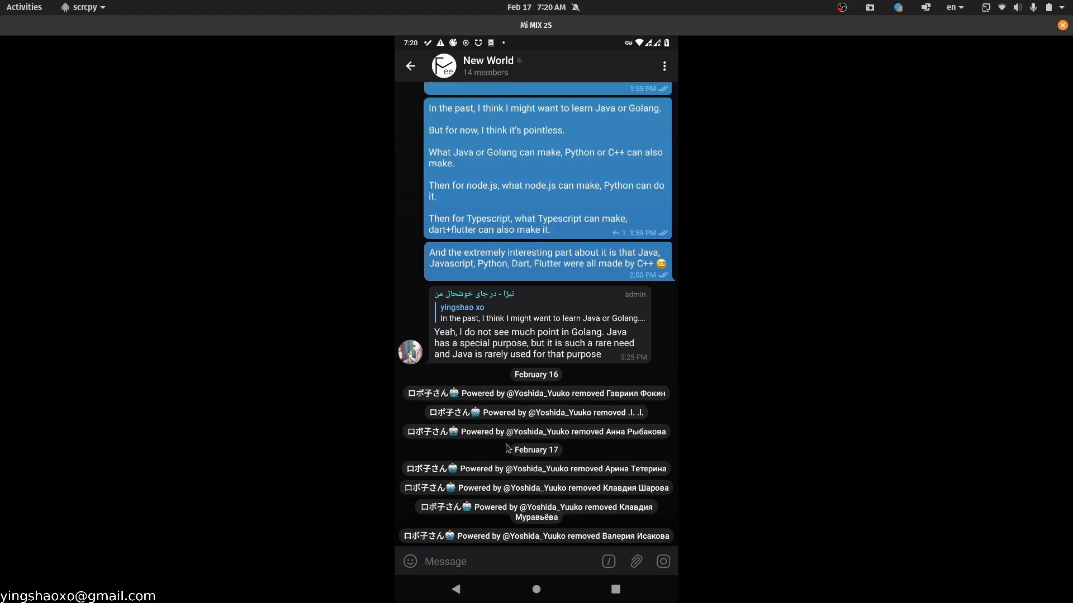
mouse_move(523, 426)
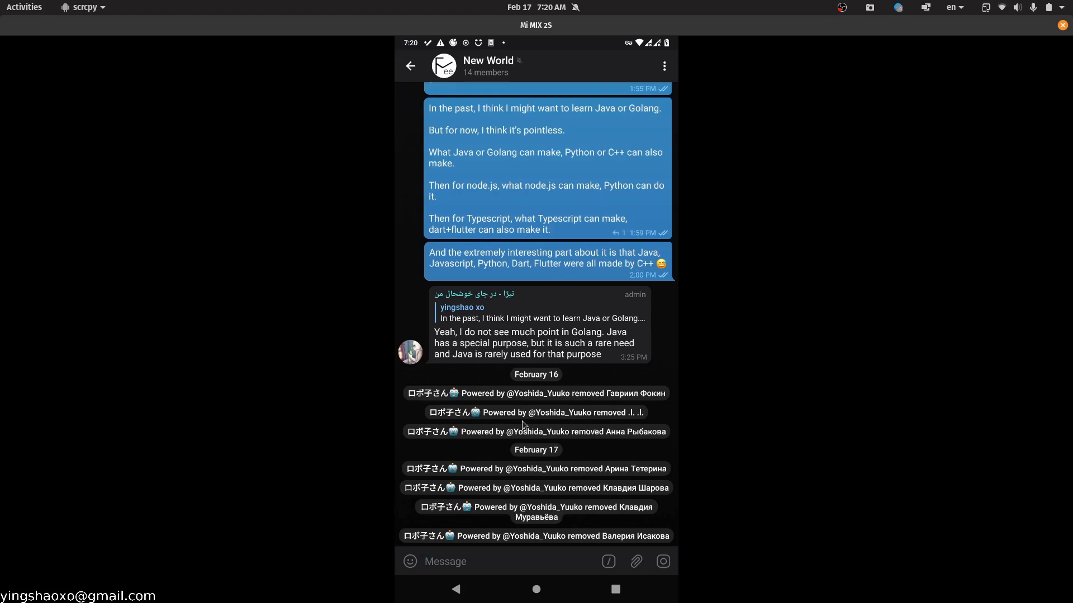
mouse_move(580, 489)
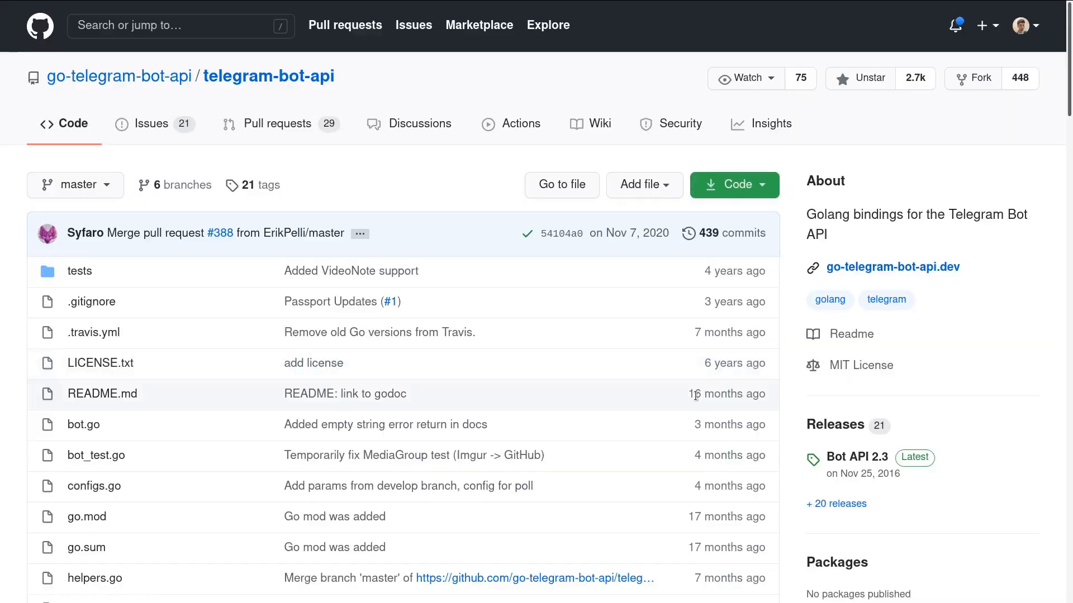
Step: Scroll through the go-telegram-bot-api/telegram-bot-api repository's file list
scroll(down, 3)
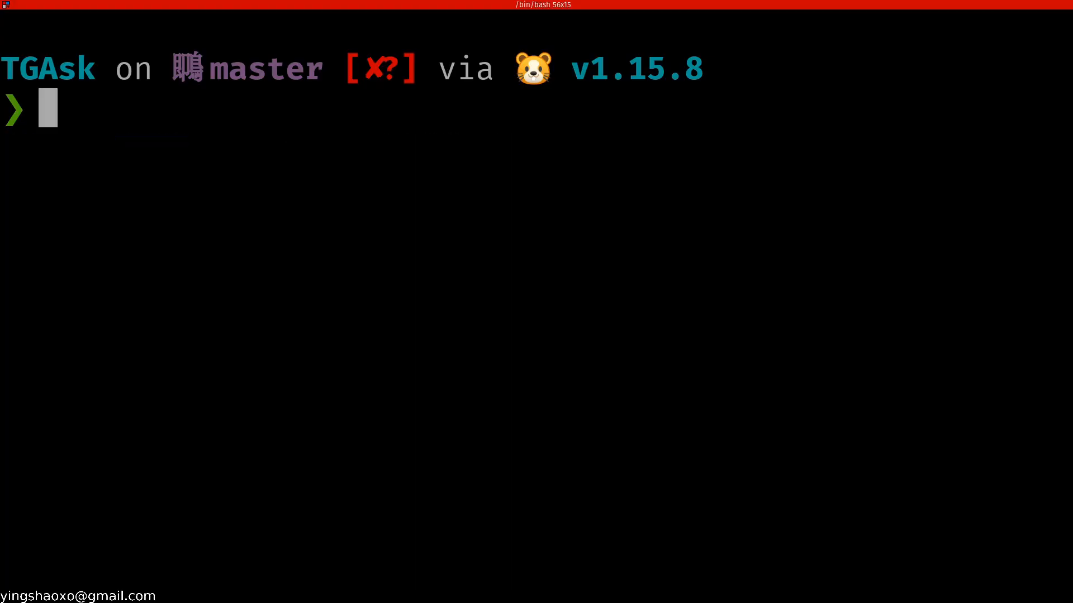
text(go)
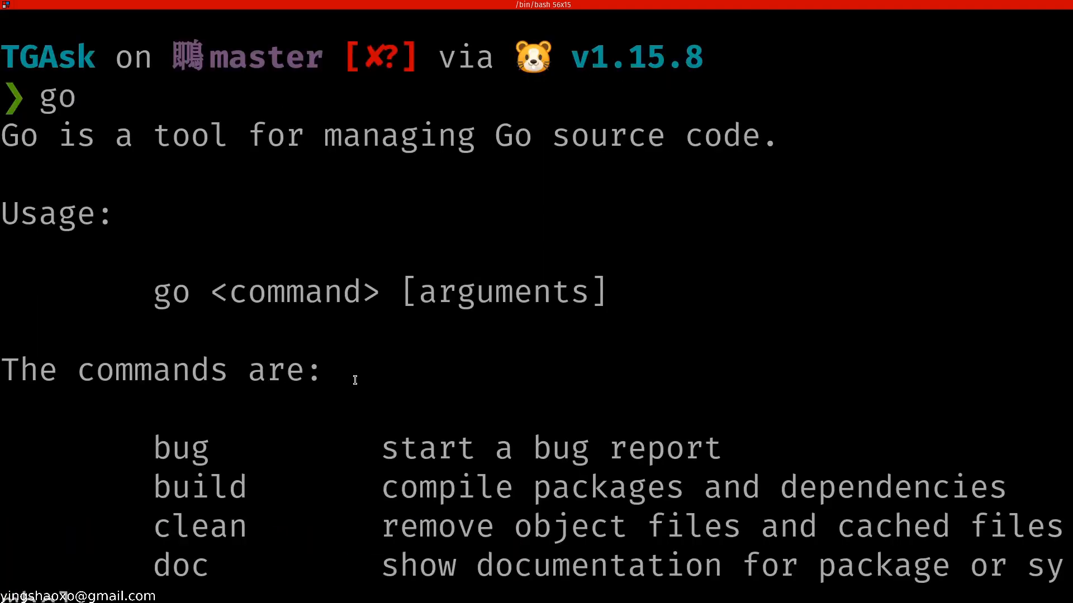
scroll(down, 3)
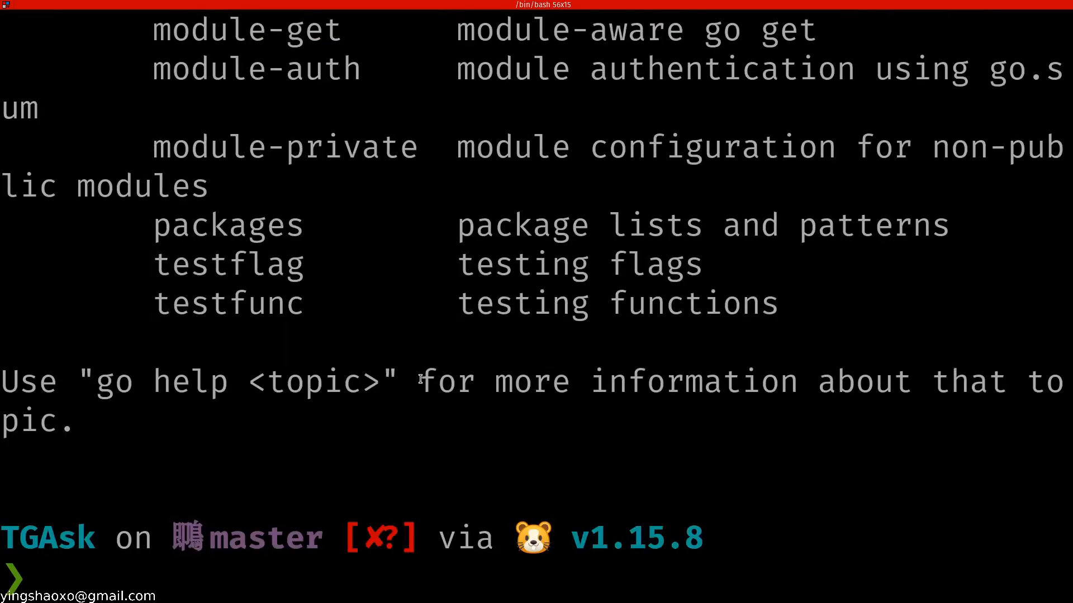
text(sudo pa)
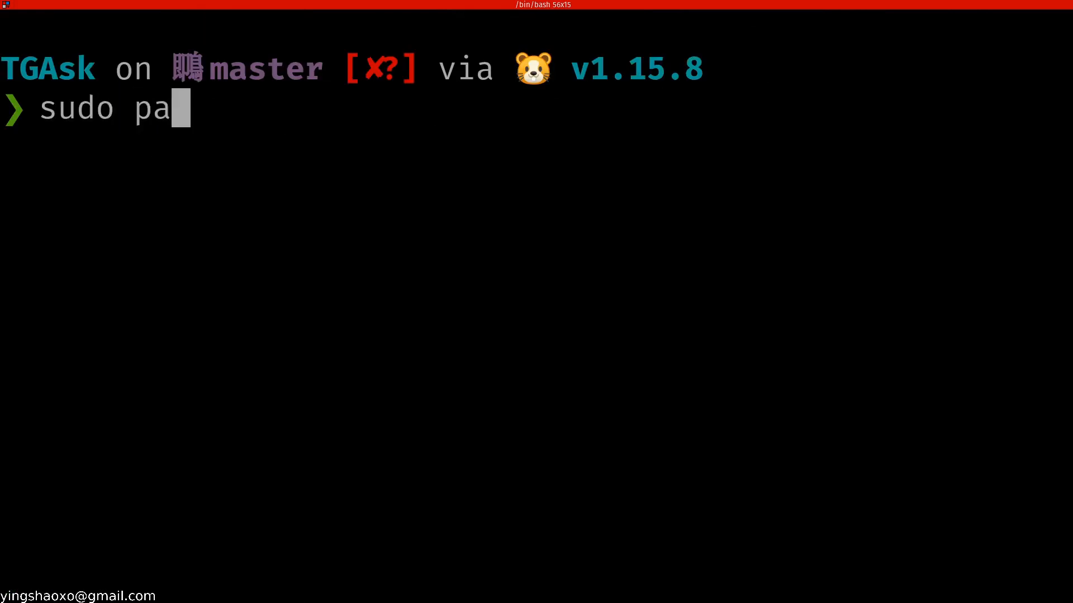
text(pt install go)
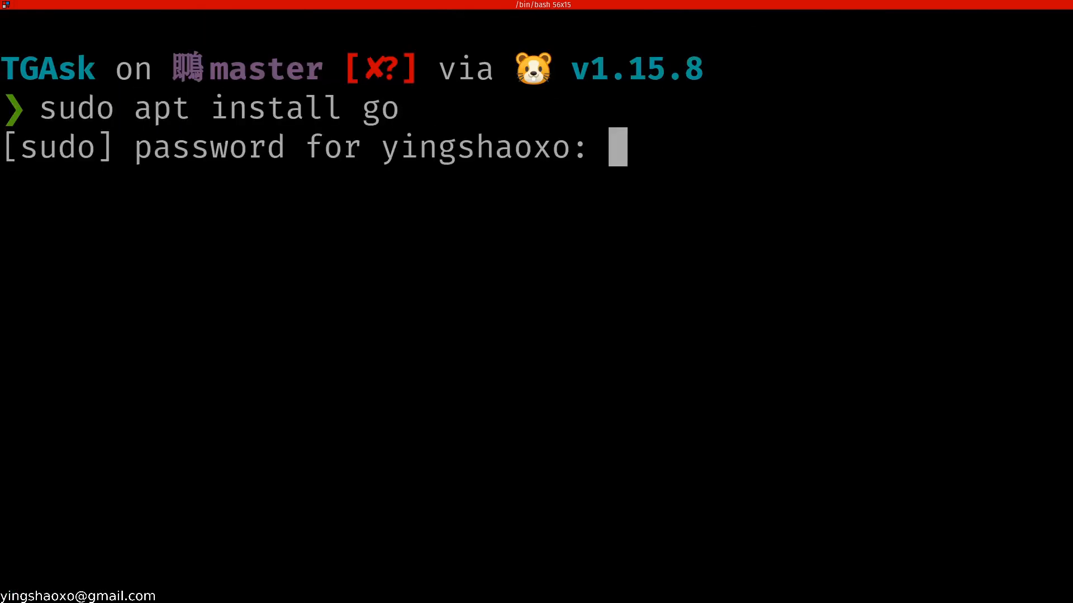
key(Return)
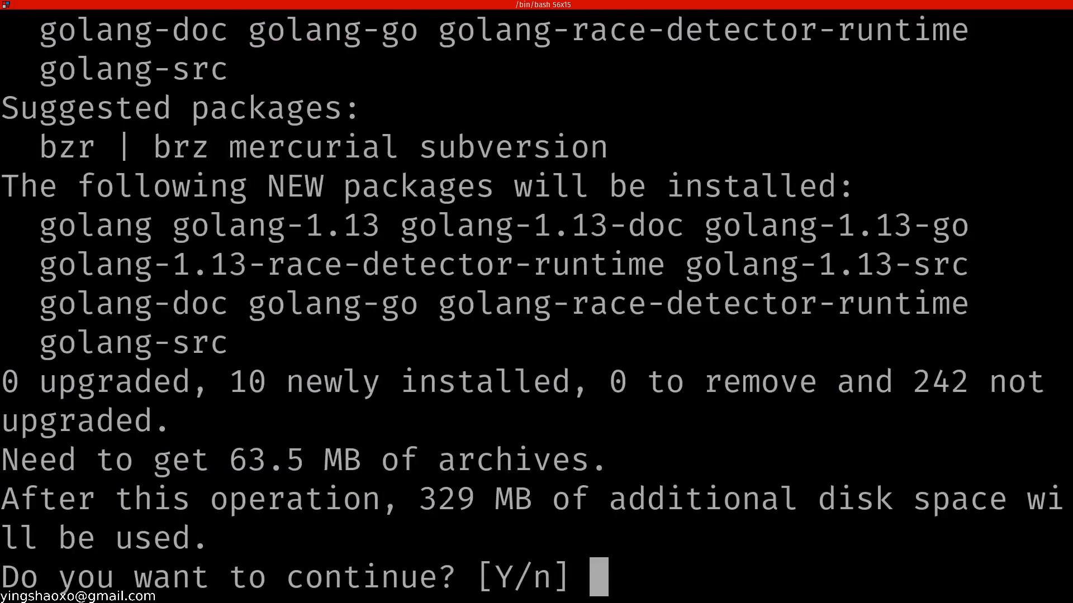
key(ctrl+c)
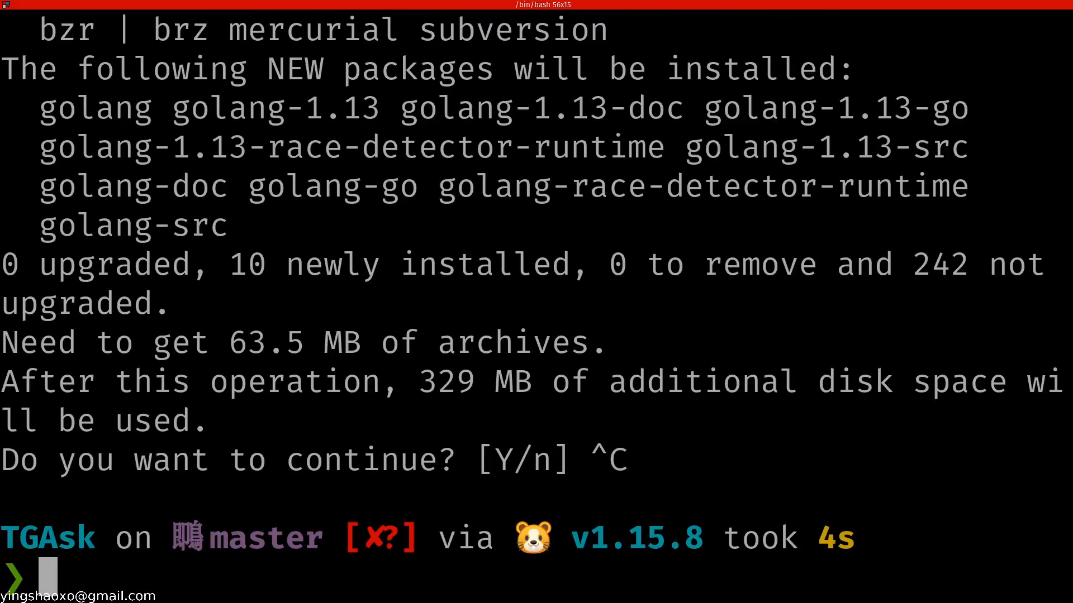
text(sudo apt install golang)
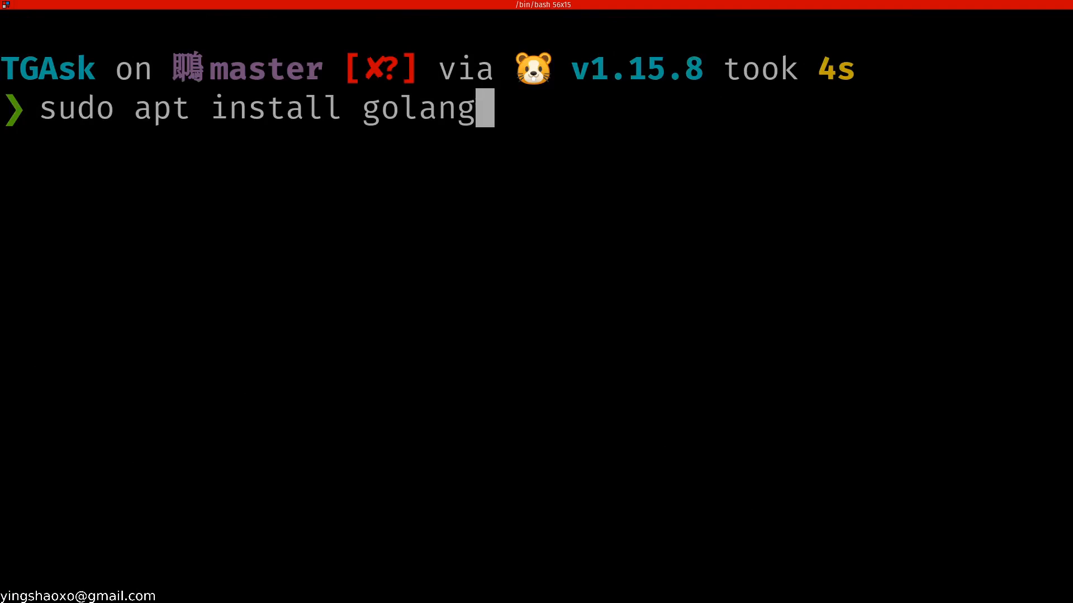
key(ctrl+c)
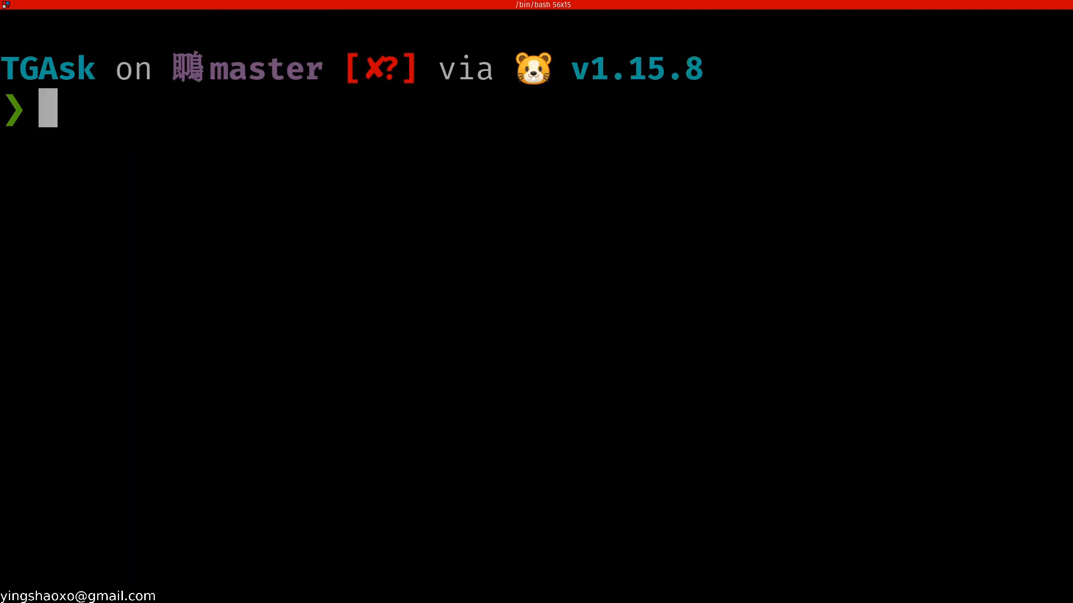
text(go mod init github.com/yingshaoxo/tgask)
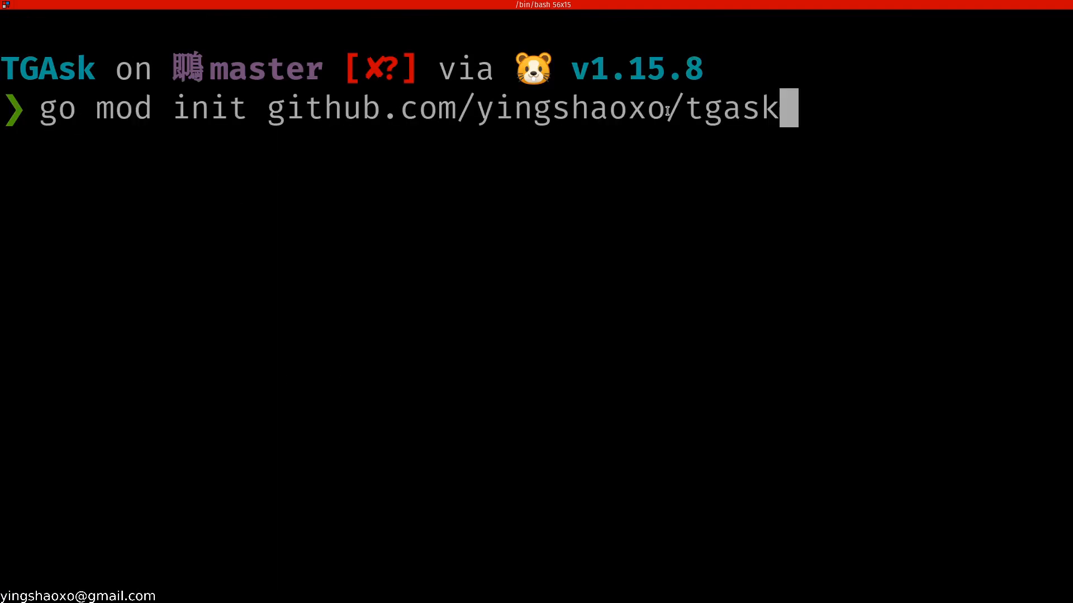
Step: Select text in the terminal while initialising the tgask Go module
double_click(738, 108)
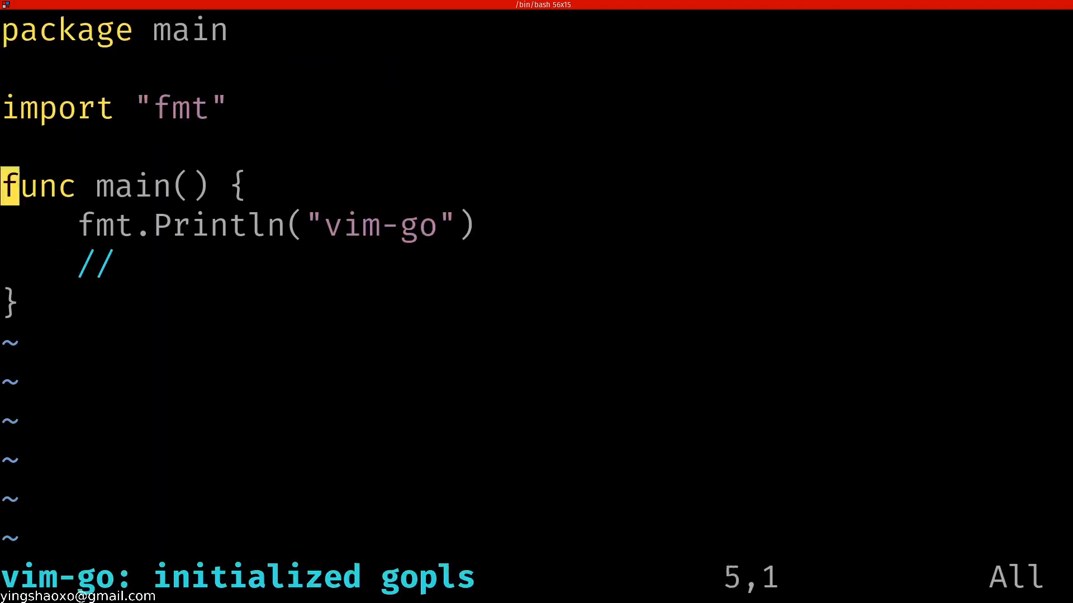
Step: Close main.go, list the TGAsk folder, then view and close go.mod in vim
key(V)
text(vim)
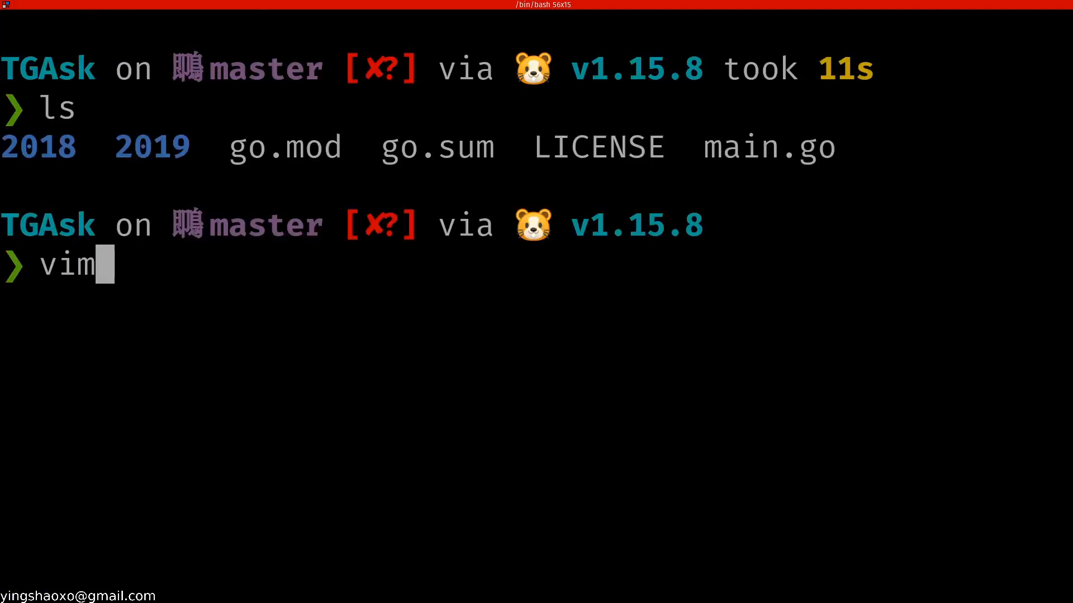
text(go.)
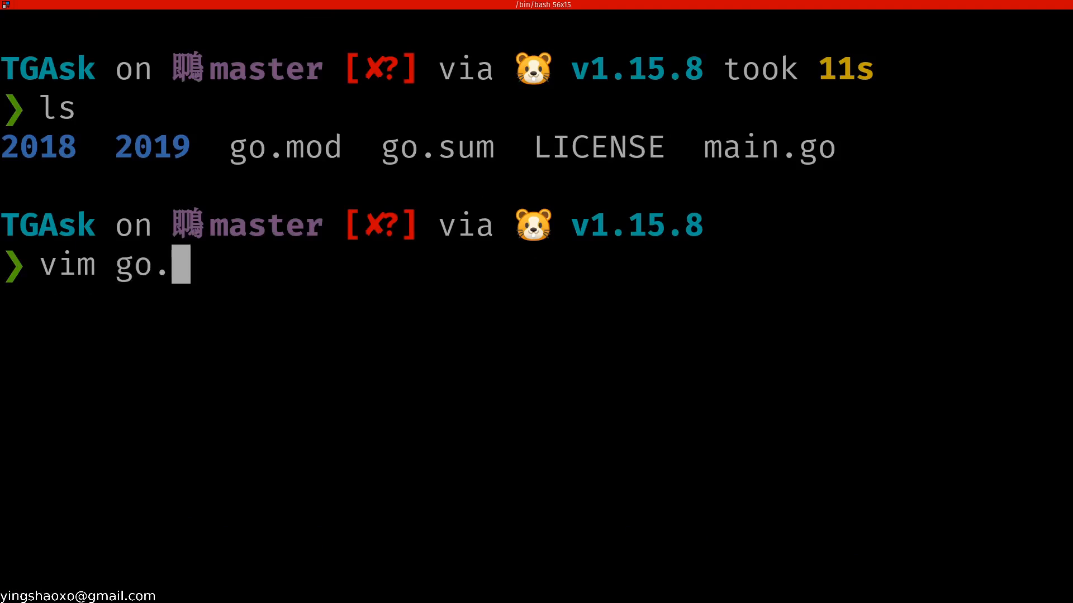
key(Return)
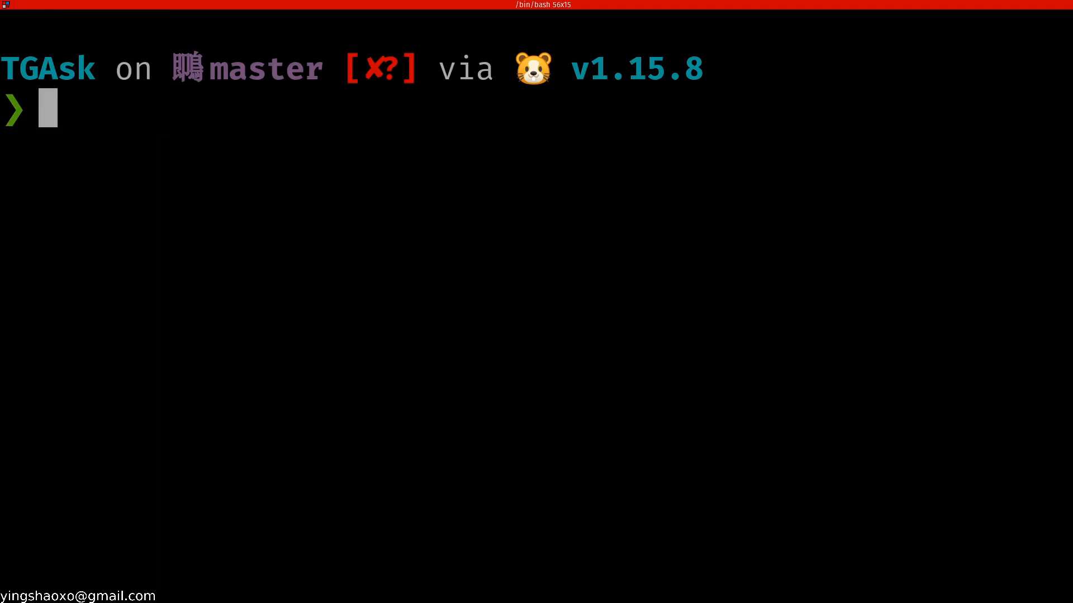
key(Return)
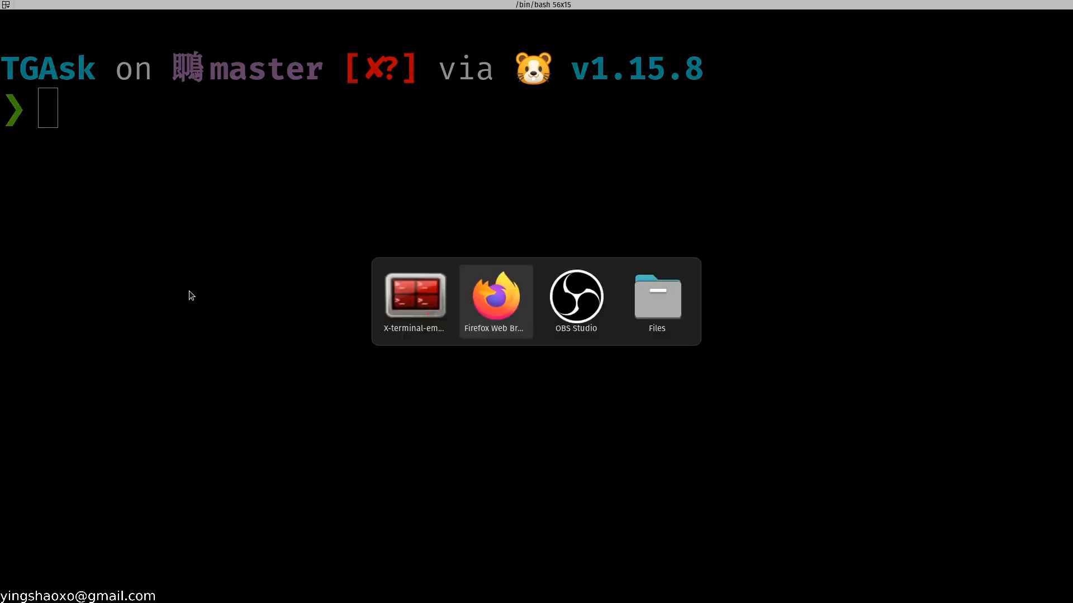
Step: Scroll the README to the Example section and select the example bot code
click(494, 302)
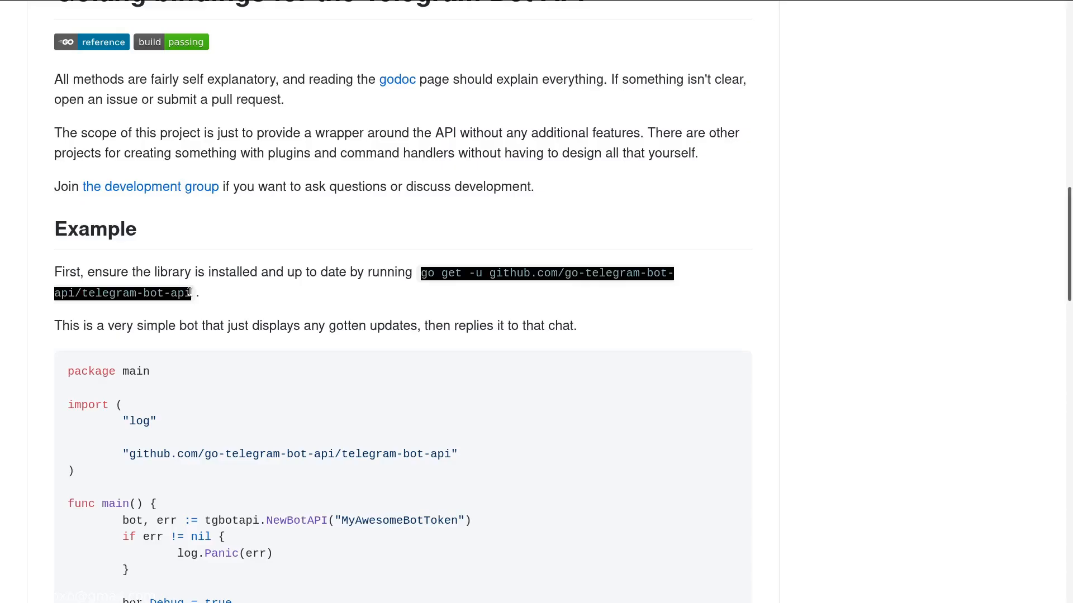
scroll(down, 3)
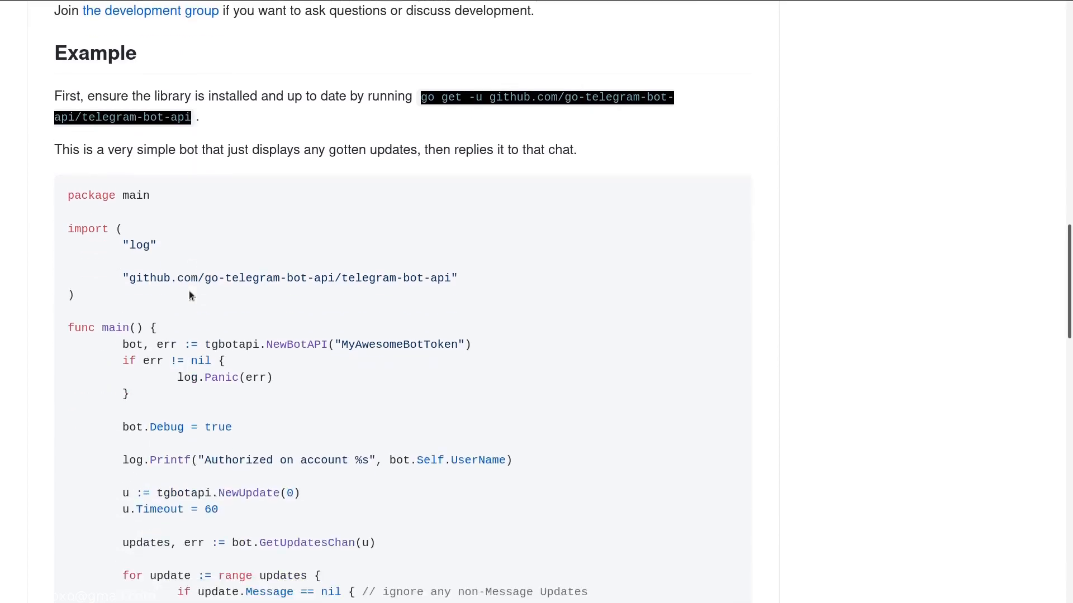
scroll(down, 3)
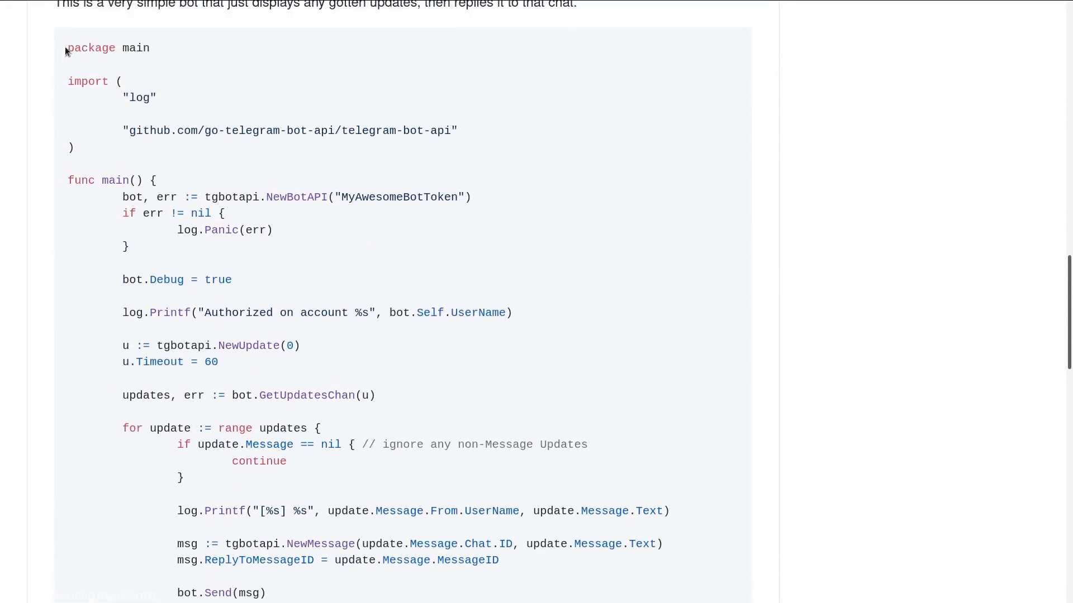
drag(67, 48, 149, 345)
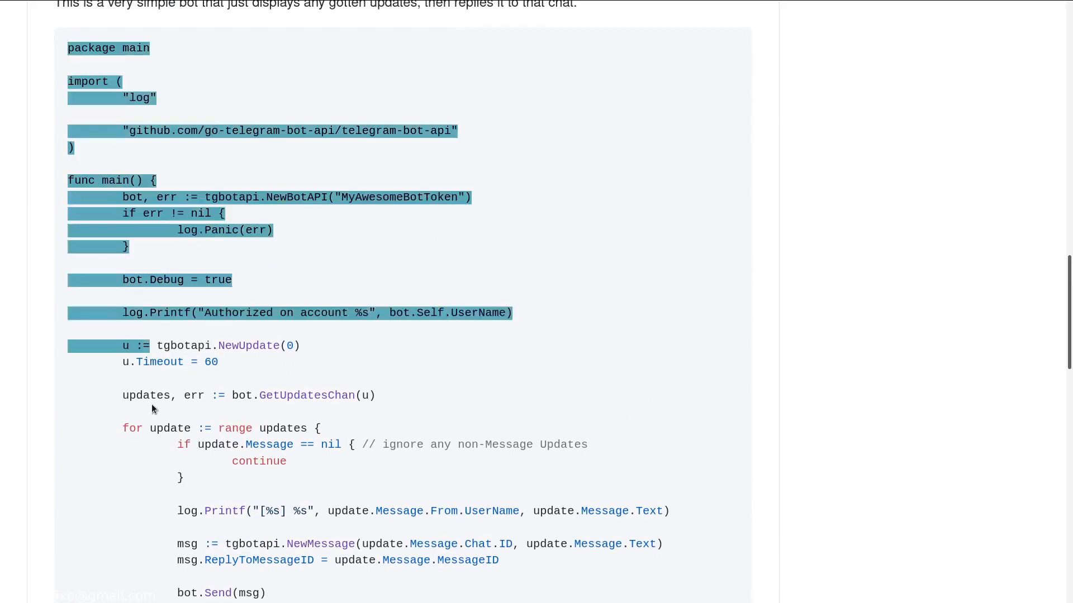
scroll(down, 3)
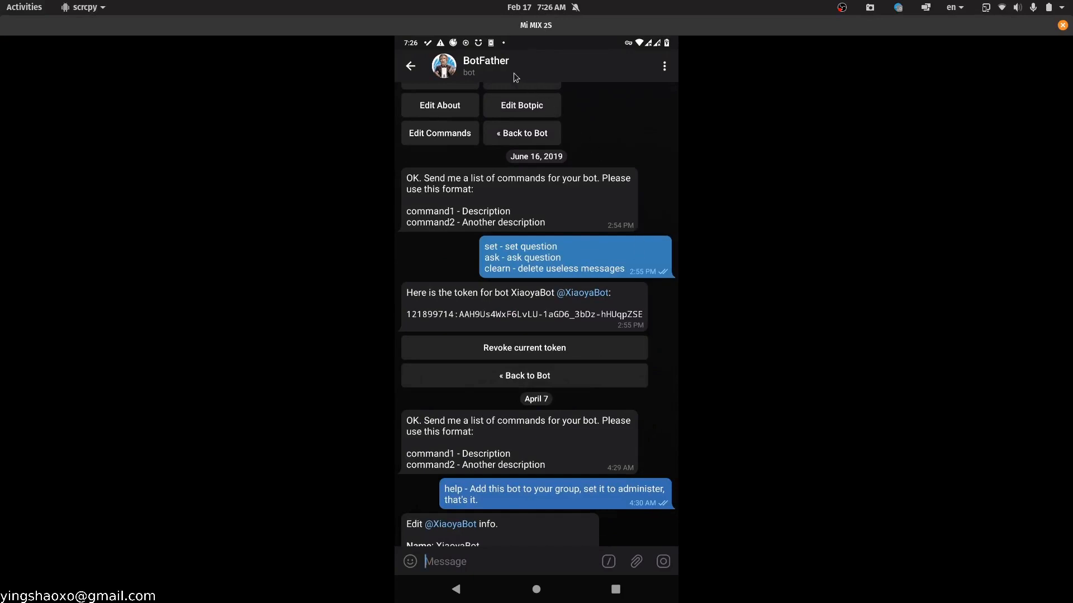
mouse_move(491, 73)
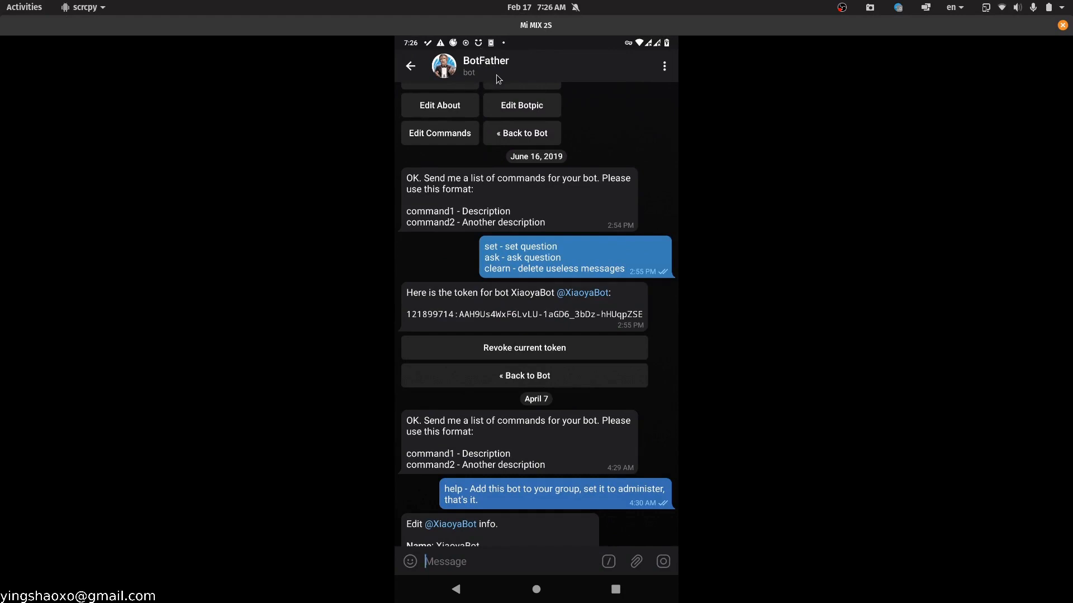
mouse_move(532, 283)
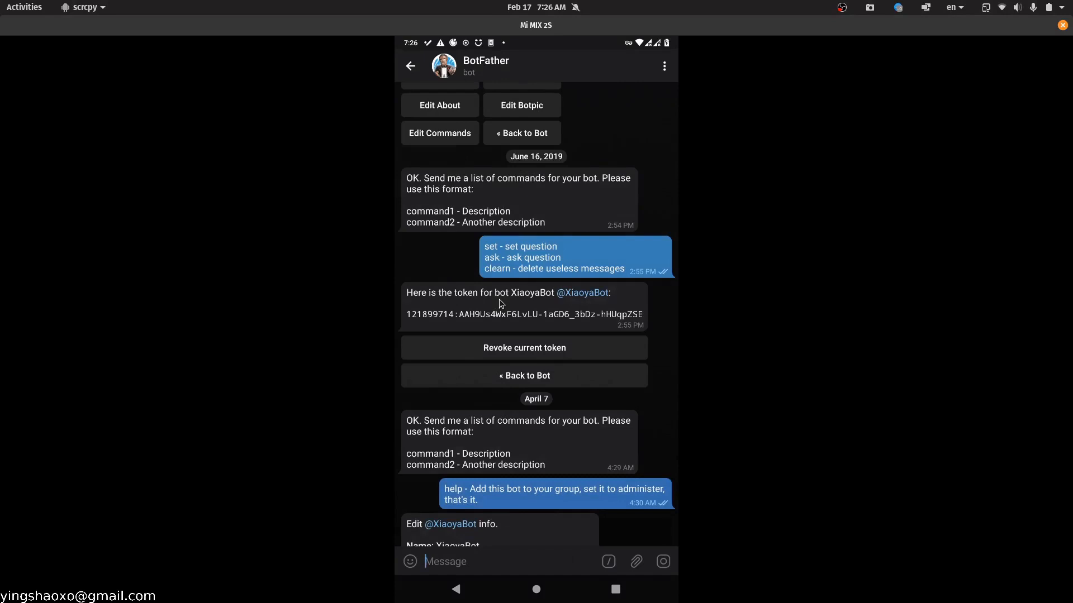
mouse_move(633, 316)
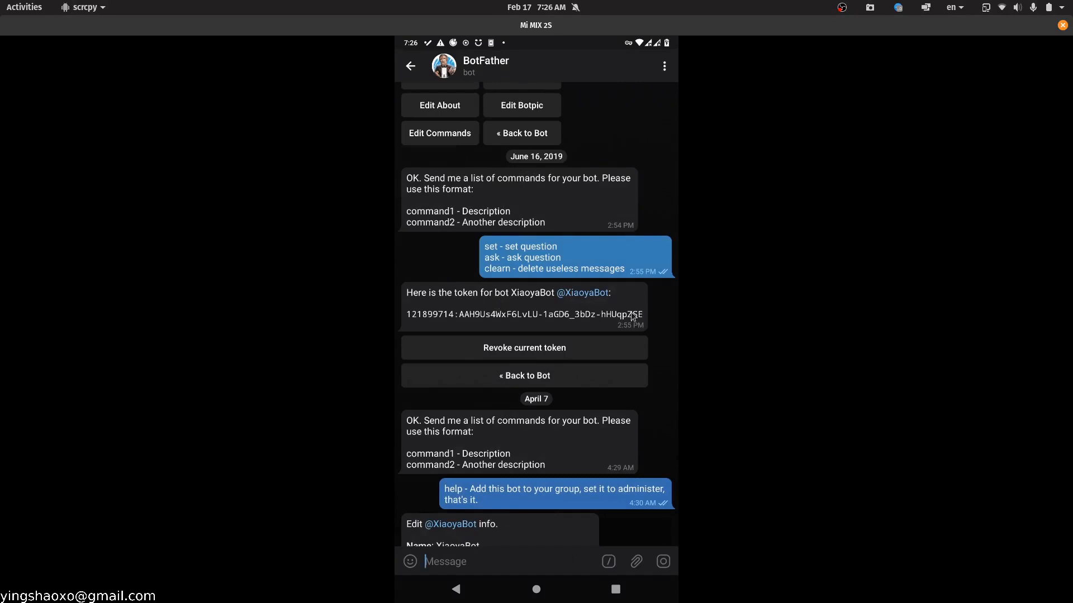
mouse_move(722, 327)
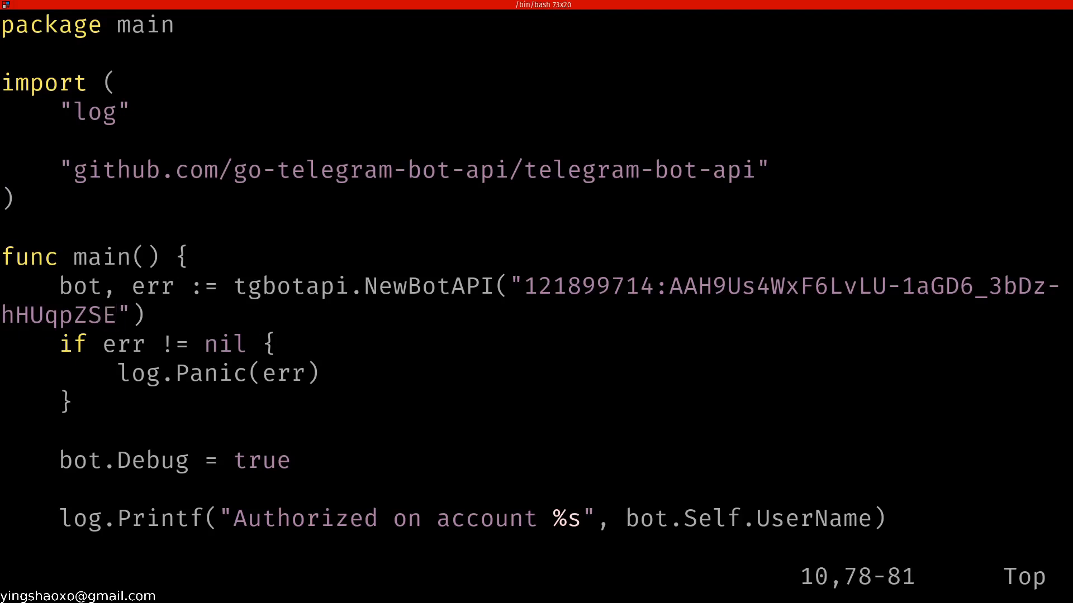
Step: Insert the bot token into NewBotAPI and visually mark the NewMessage chat ID and text arguments
scroll(down, 3)
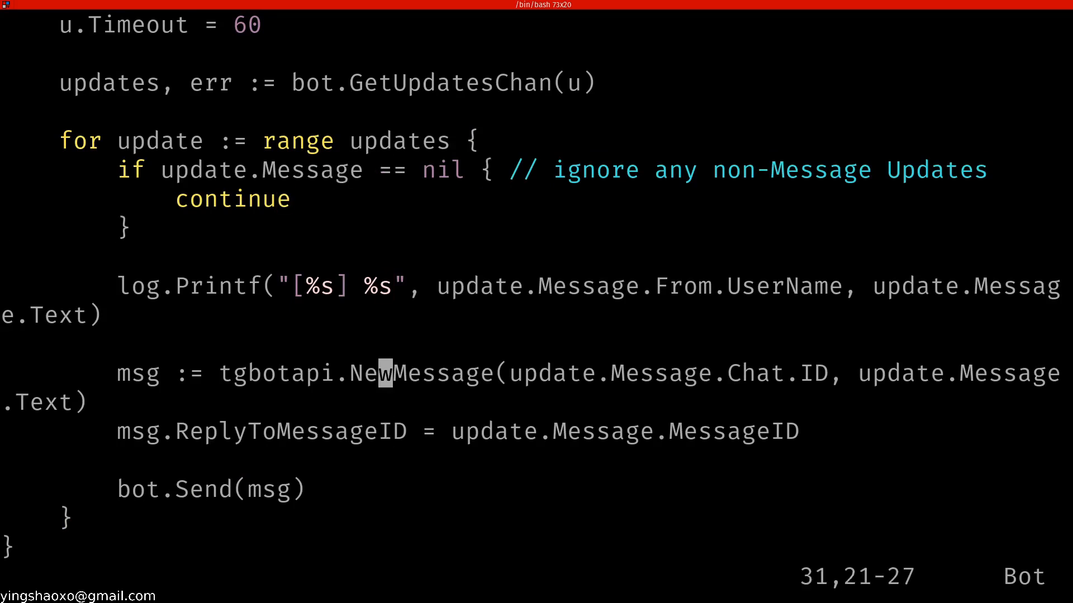
key(V)
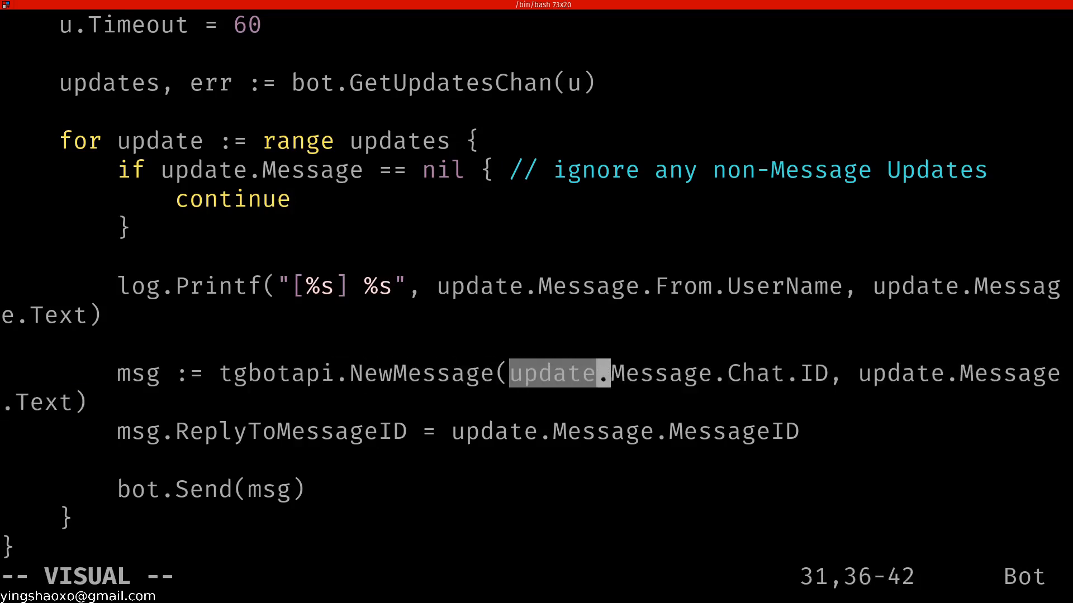
key(w)
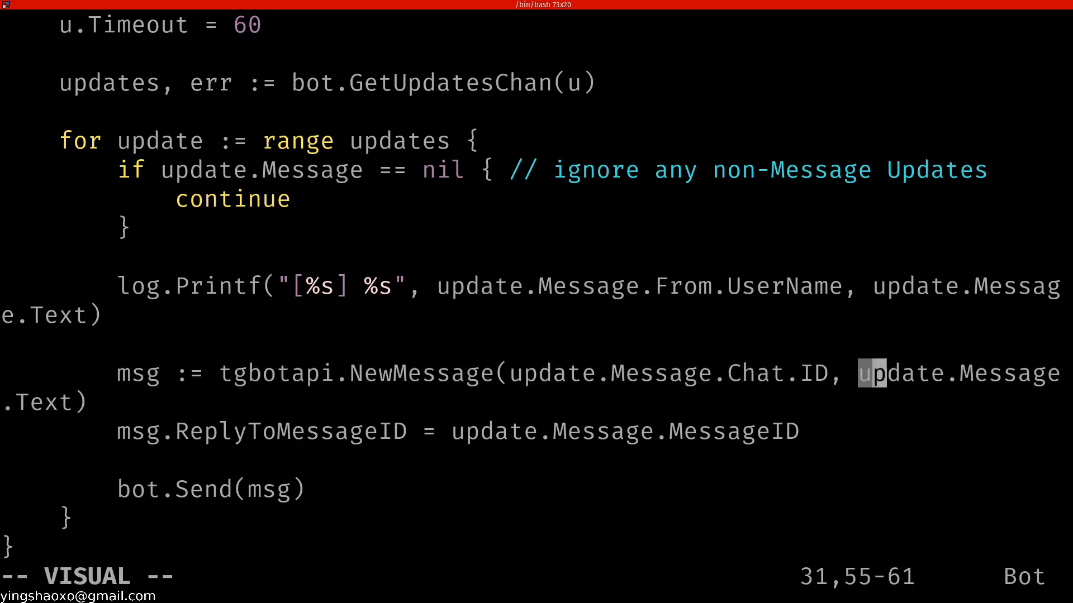
key(e)
text(ls)
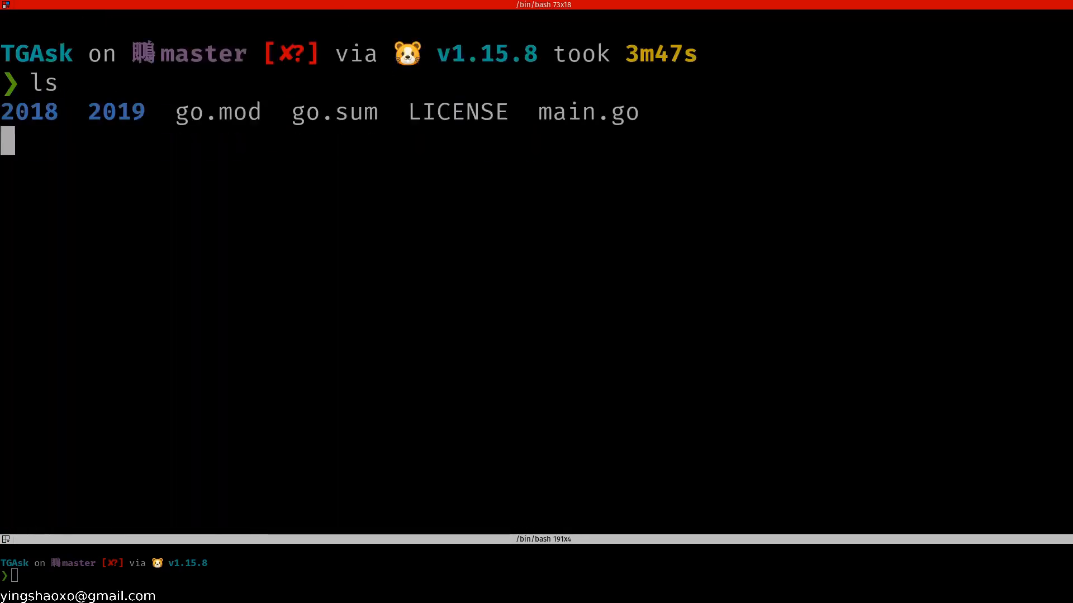
Step: Run main.go, start scrcpy, review the 409 conflict errors, and stop the bot
text(go run)
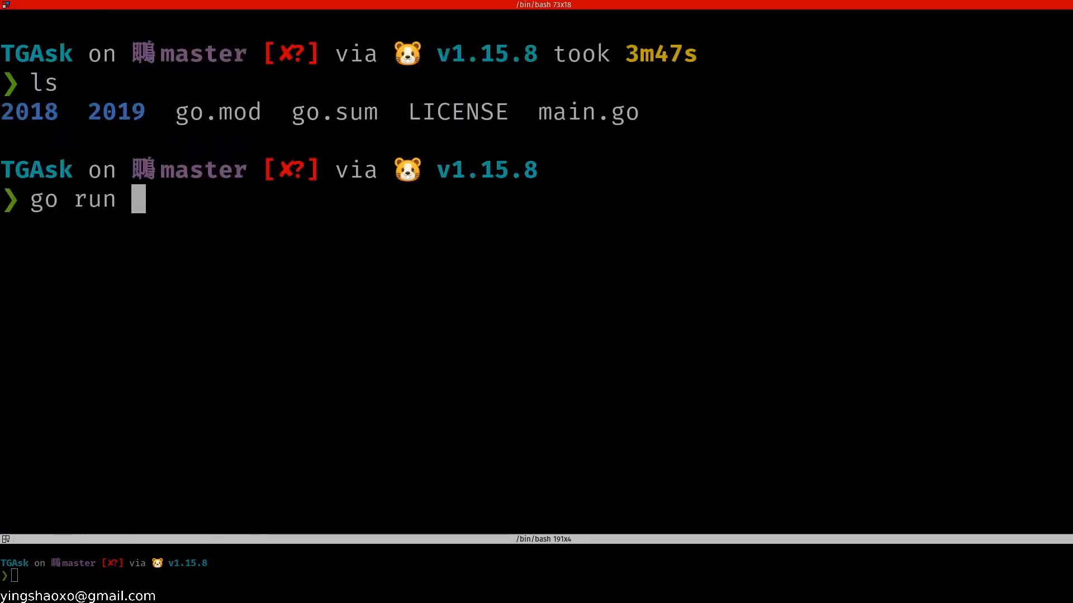
text(main.go)
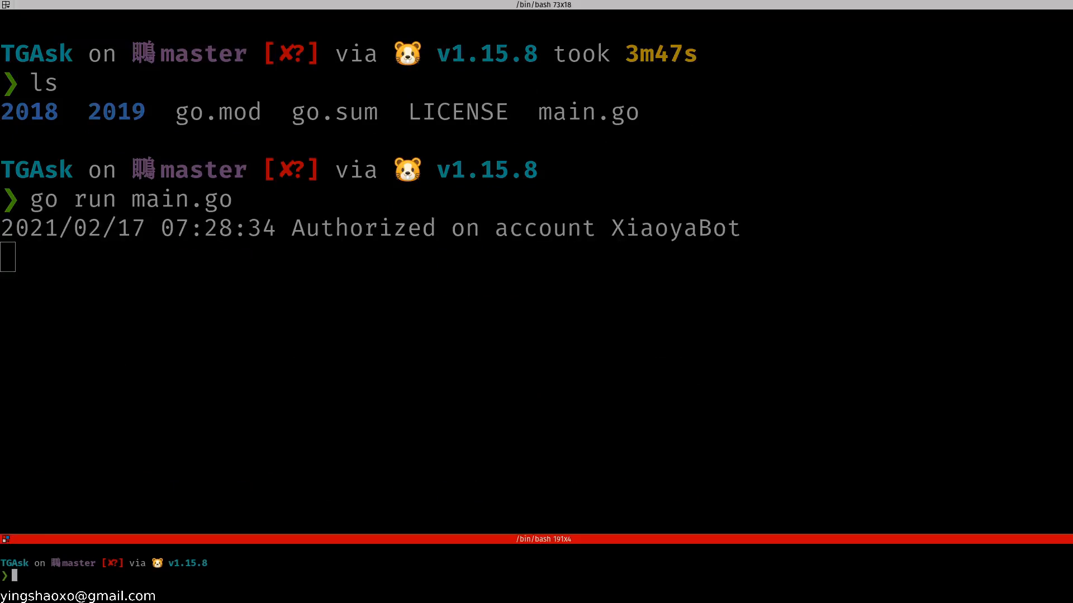
text(scrcpy)
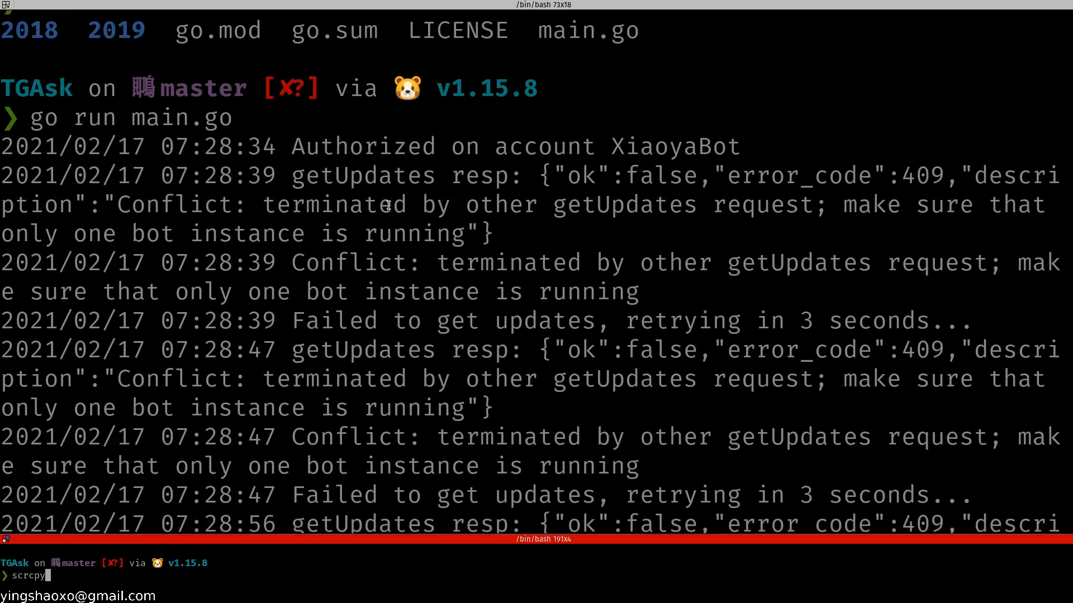
mouse_move(792, 212)
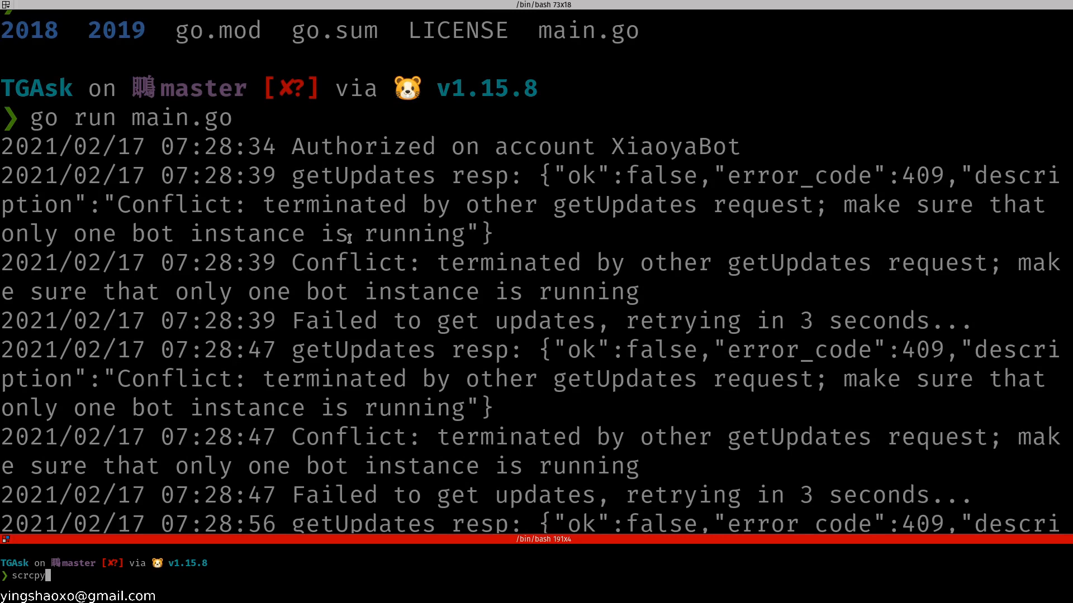
scroll(down, 3)
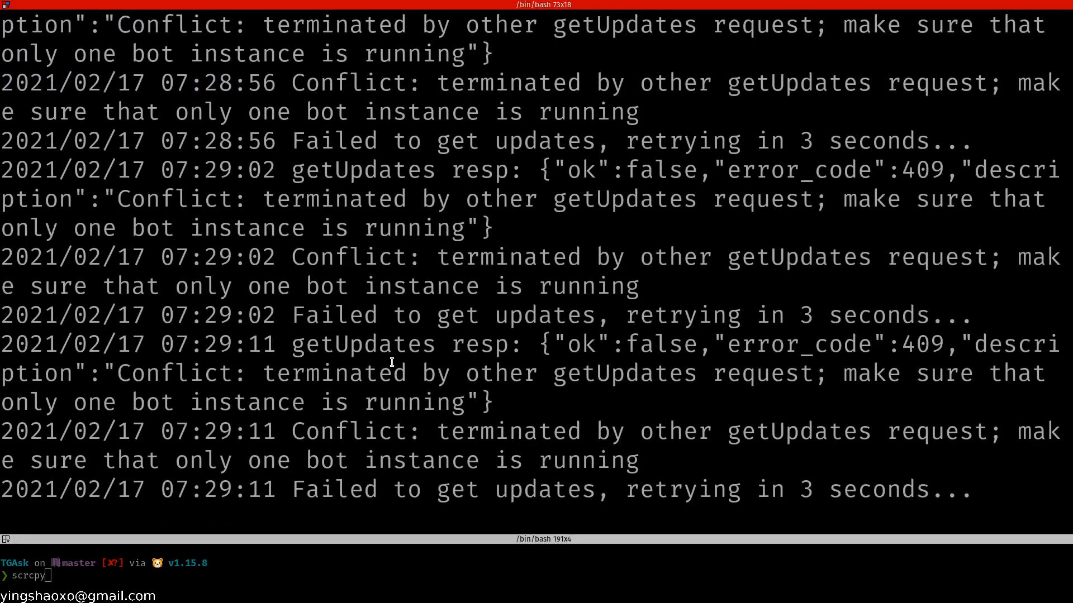
key(ctrl+c)
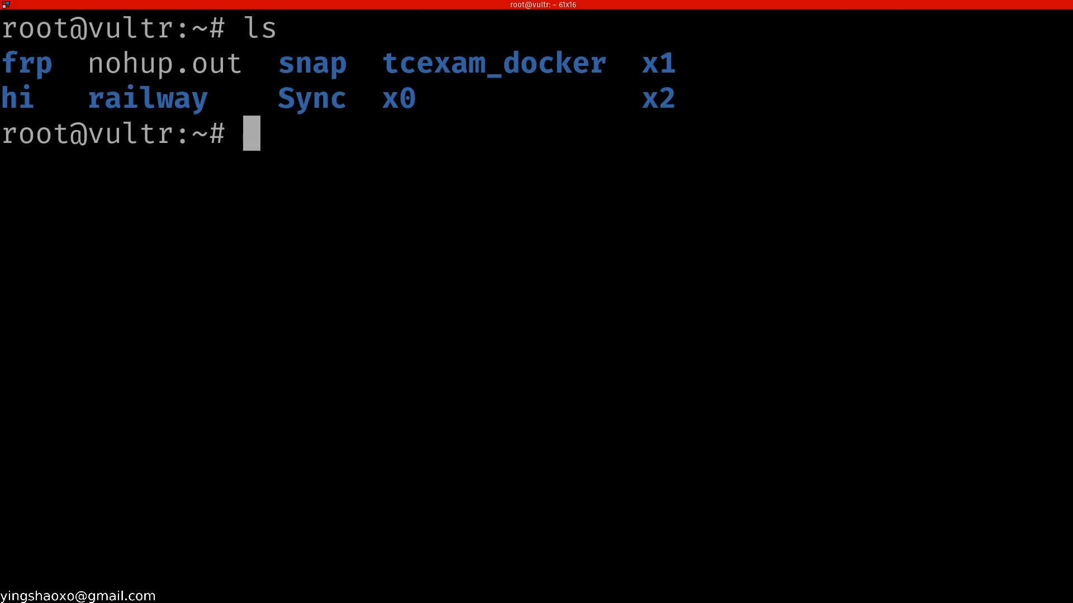
Step: List containers with docker ps and stop the tgask container 7a7b2193bd3c
text(docker ps)
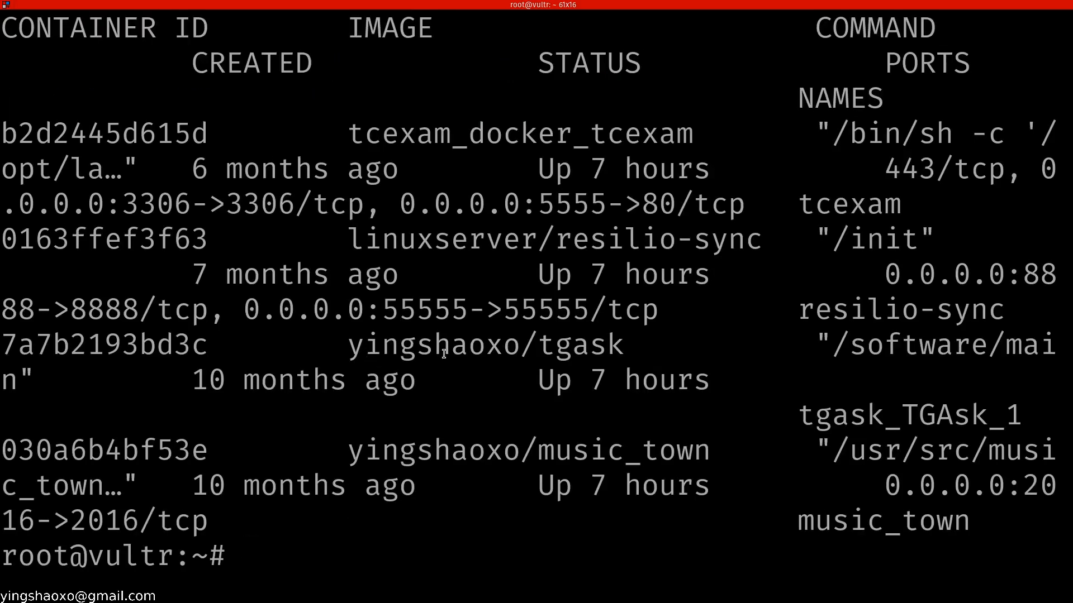
mouse_move(606, 351)
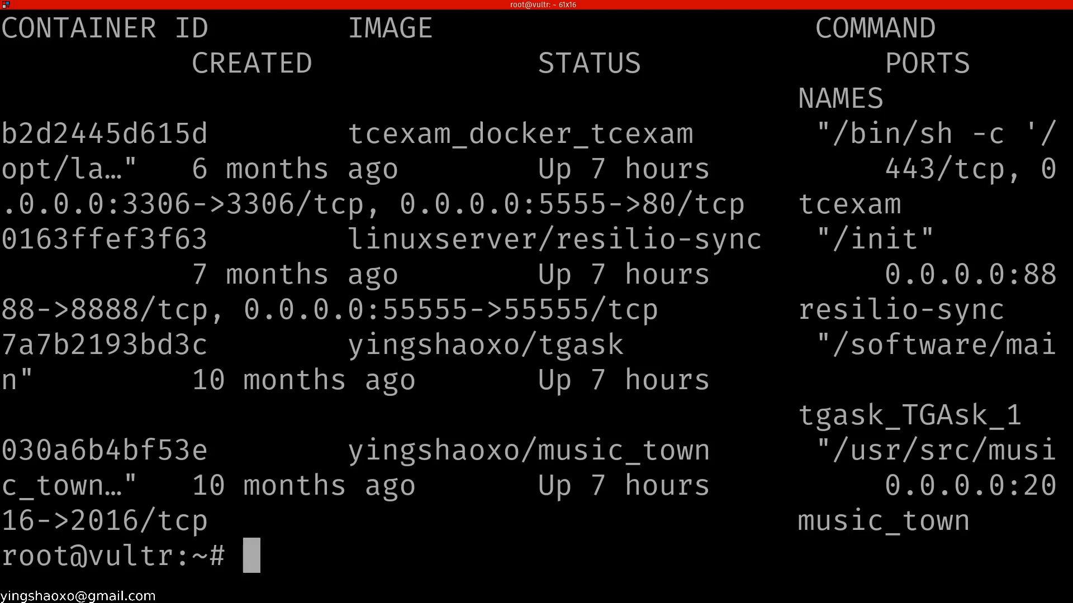
text(docker ps)
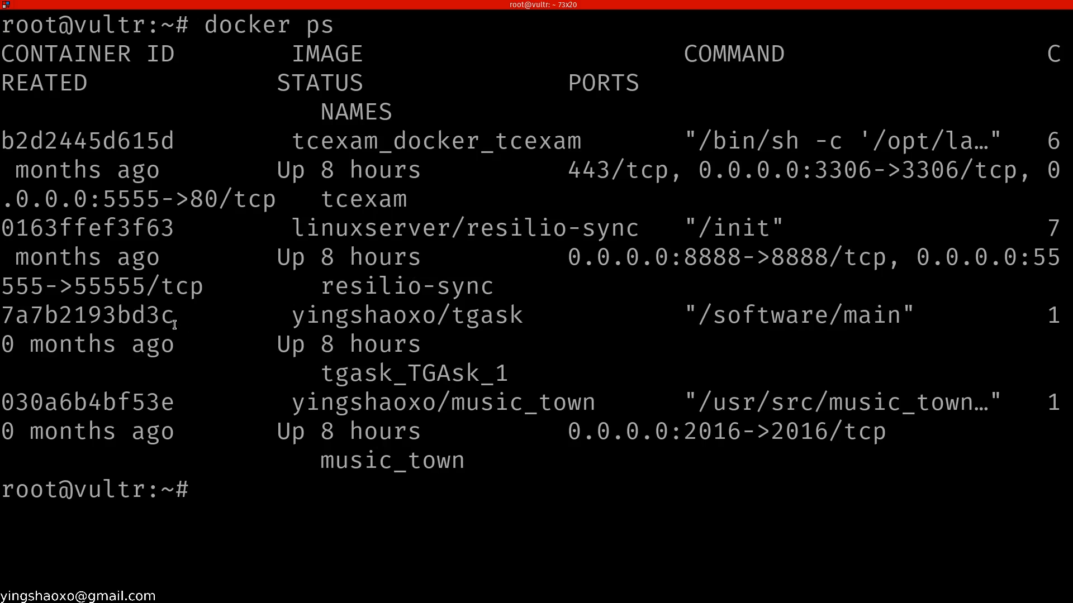
double_click(87, 314)
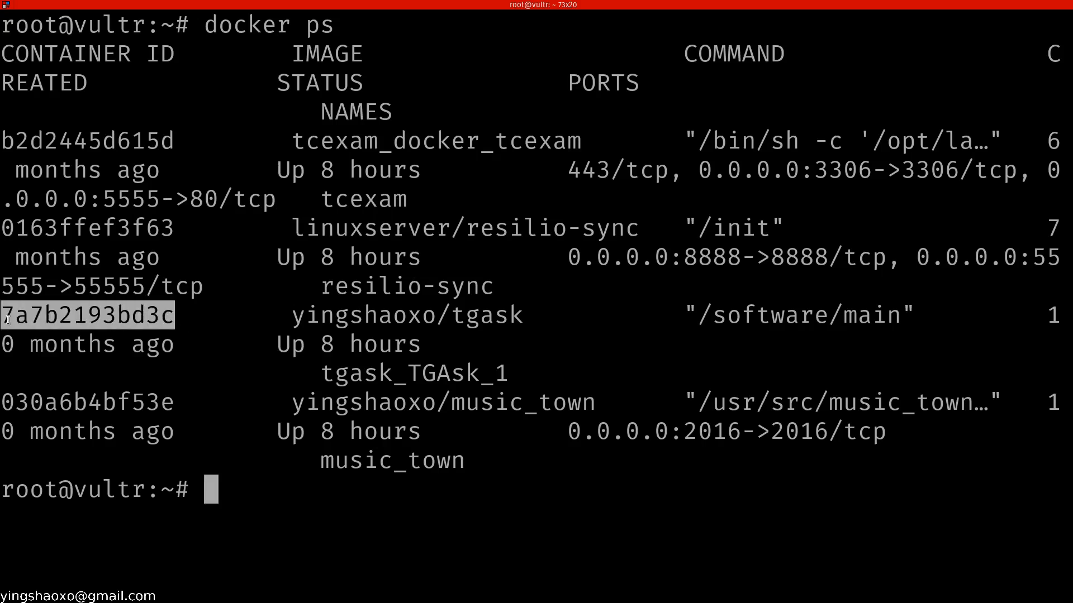
text(docker stop 7a7b2193bd3c)
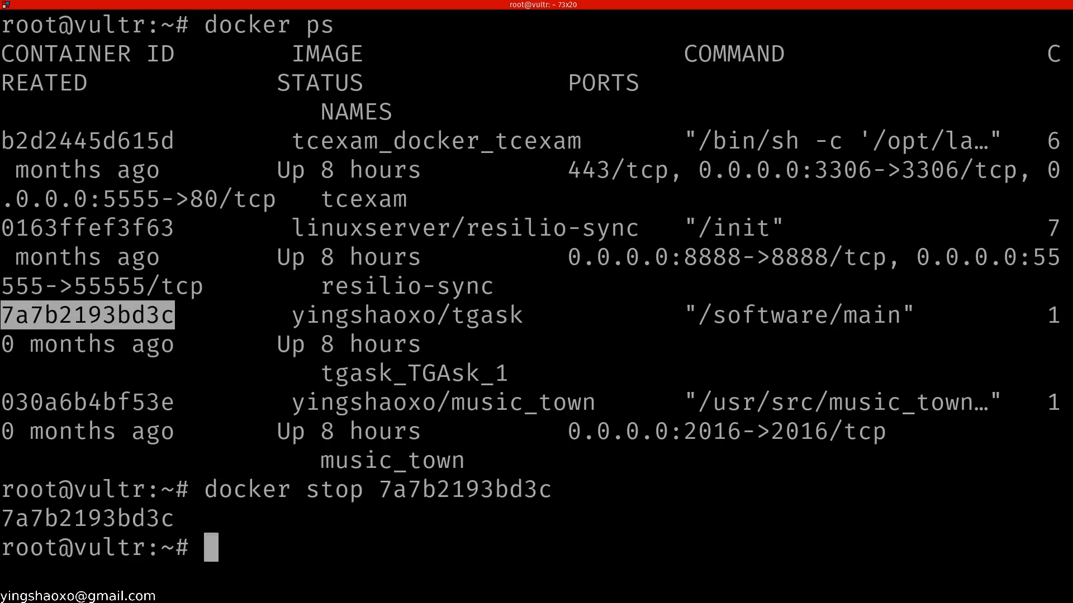
text(docker)
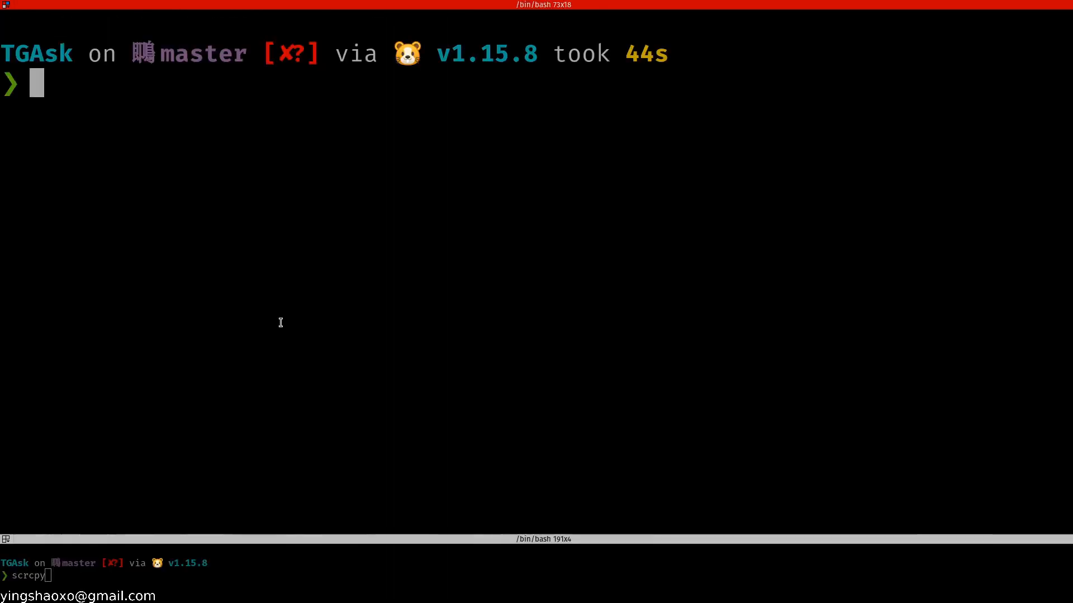
Step: Run main.go, confirm the log shows the echoed 'hi' message, then stop the bot
text(go run main.go)
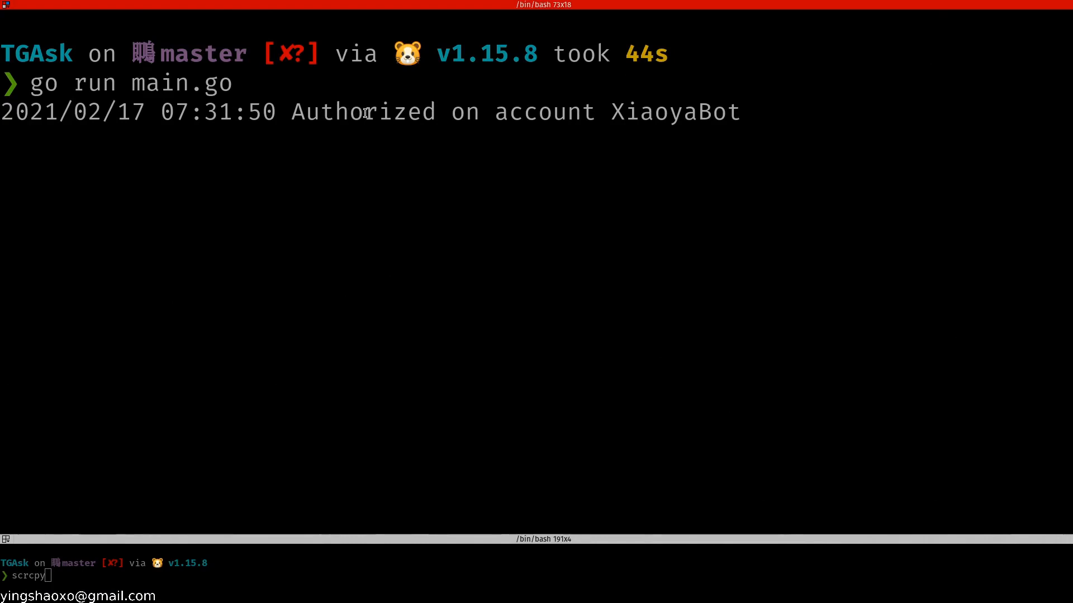
mouse_move(506, 345)
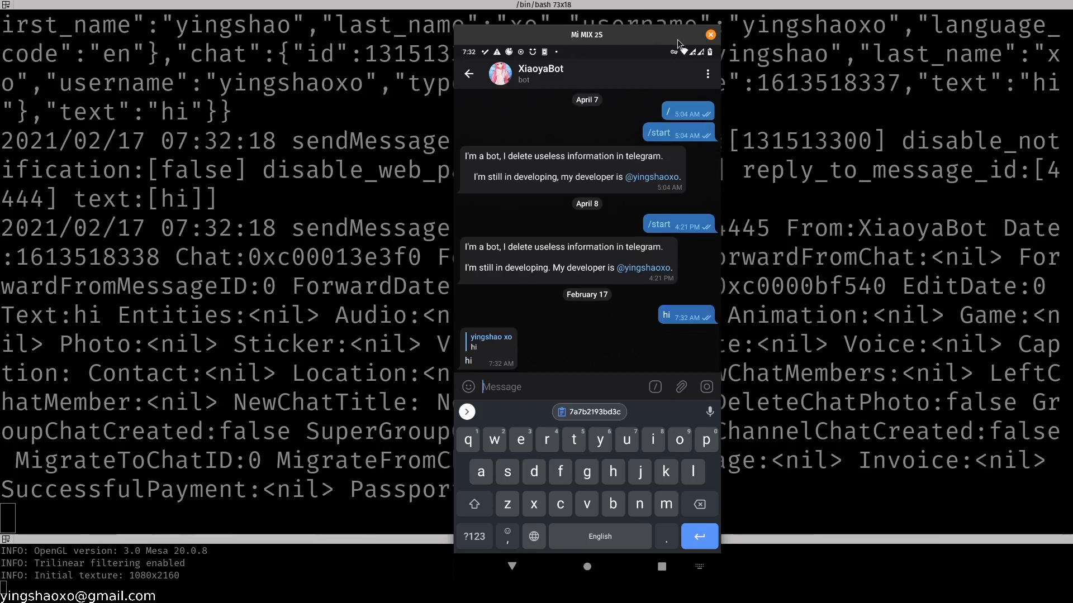
click(710, 35)
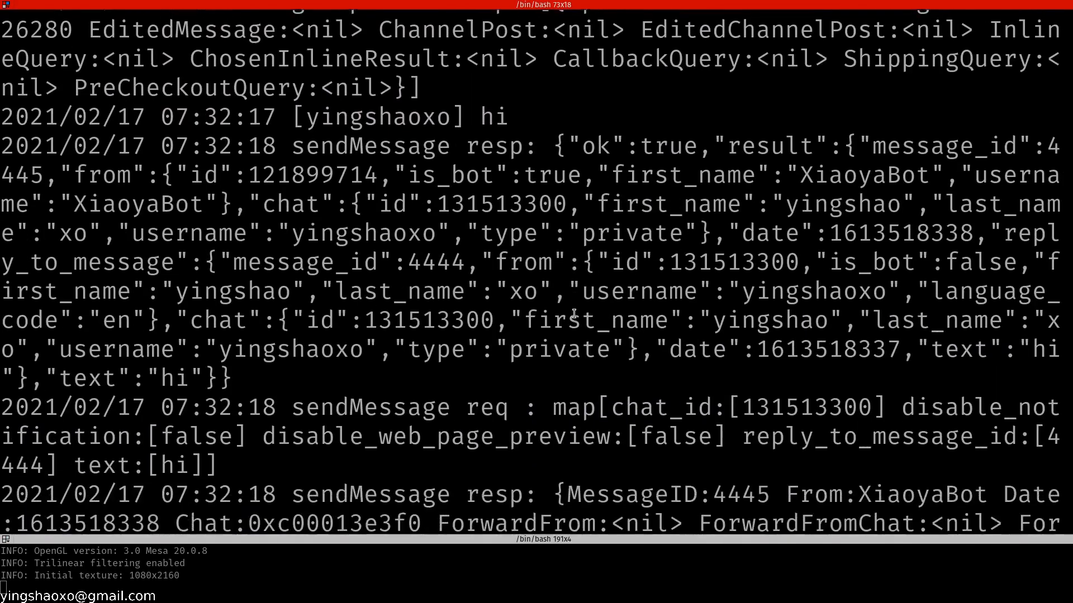
key(ctrl+c)
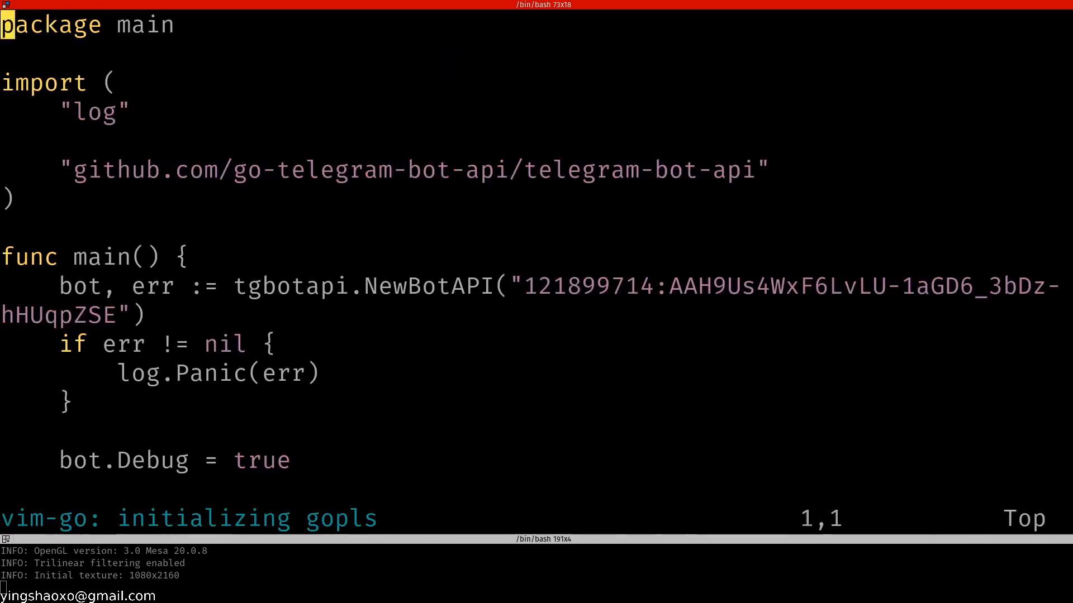
Step: Scroll through main.go in vim, then launch VS Code on the project with `code .`
scroll(down, 3)
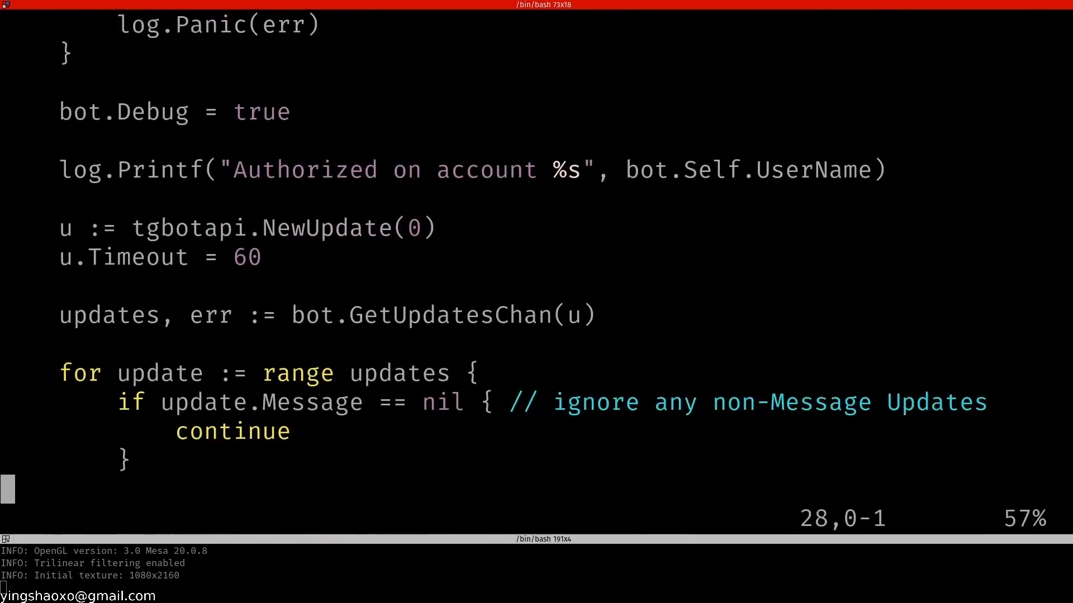
scroll(down, 3)
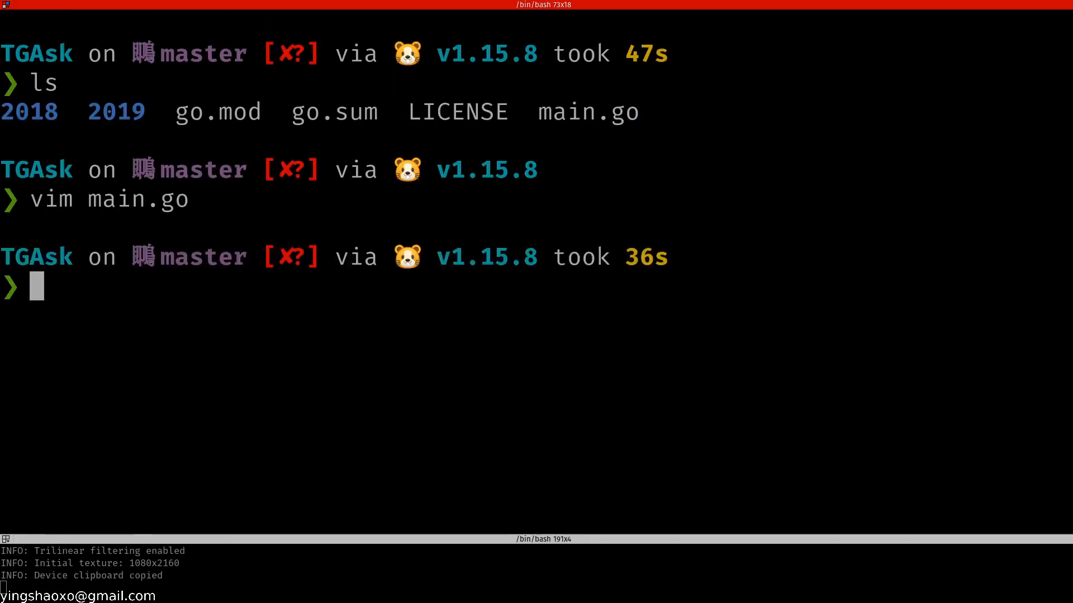
text(code)
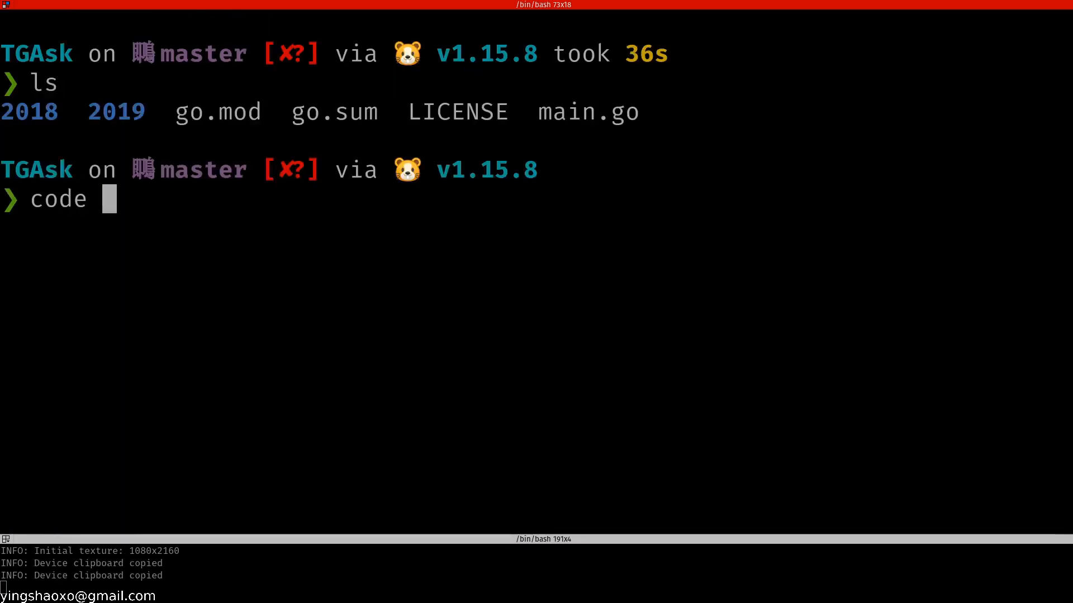
key(Return)
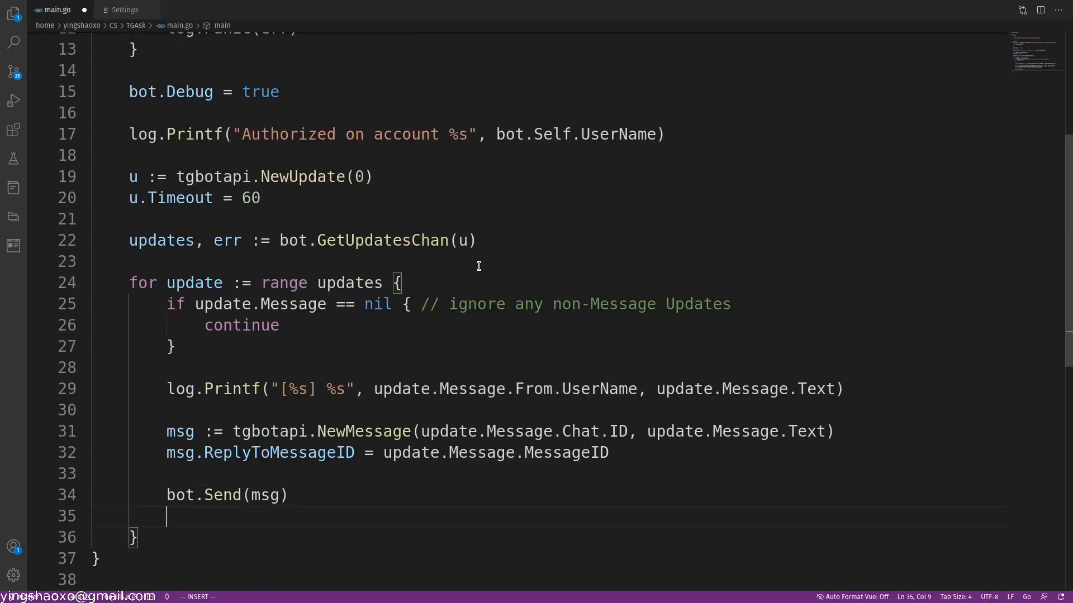
Step: Type `bot.` on the blank line after bot.Send(msg) in main.go
text(bot.)
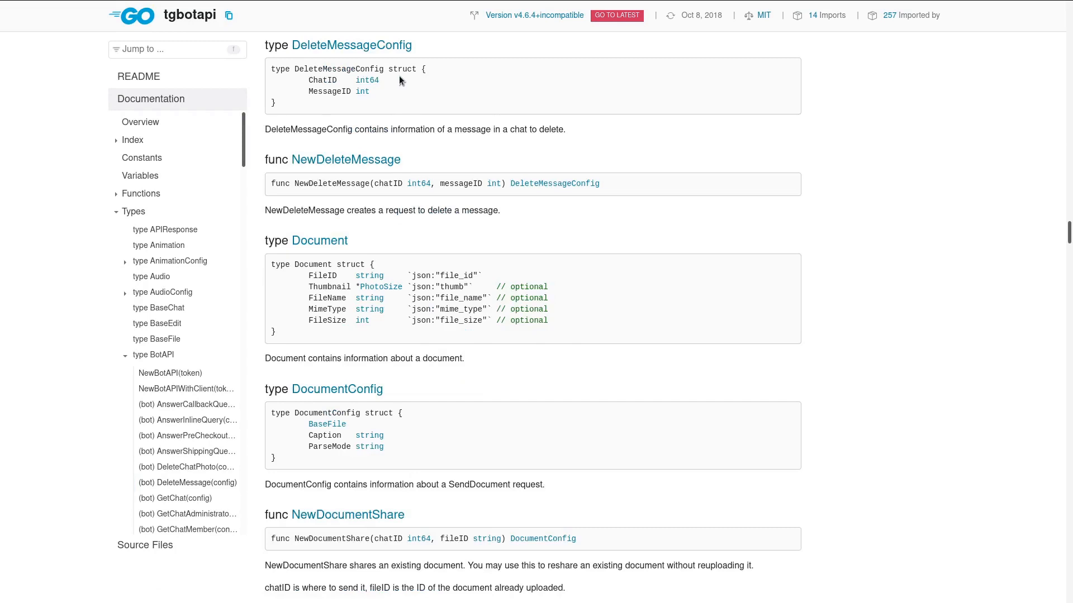
mouse_move(362, 91)
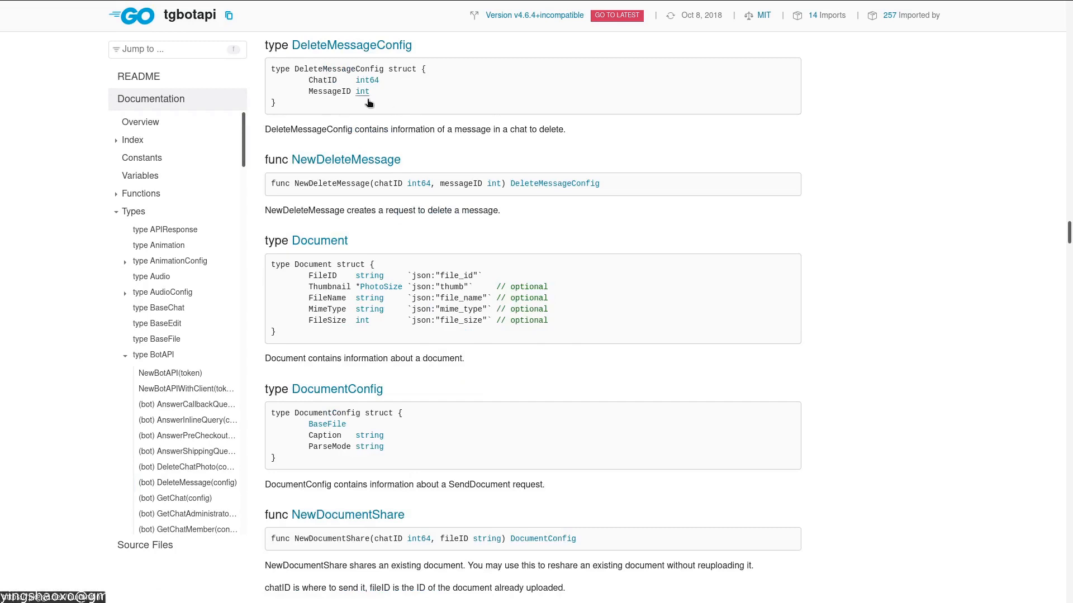
mouse_move(464, 534)
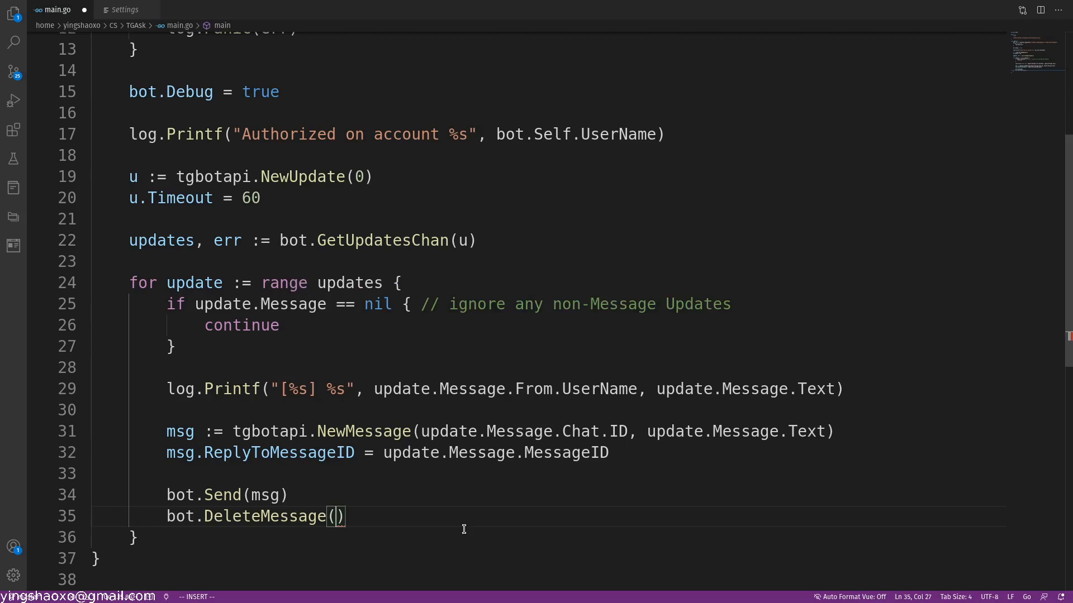
Step: After bot.Send, call bot.DeleteMessage with DeleteMessageConfig{update.Message.Chat.ID, update.Message.MessageID}
text(new DeleteMessageConfig())
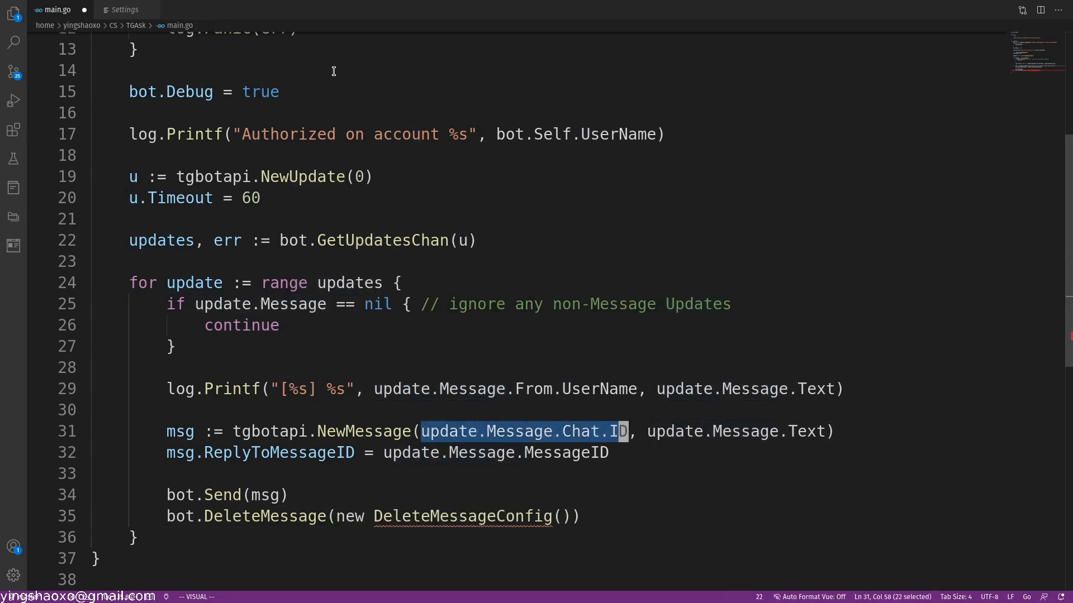
text(update.Message.Chat.ID, uda)
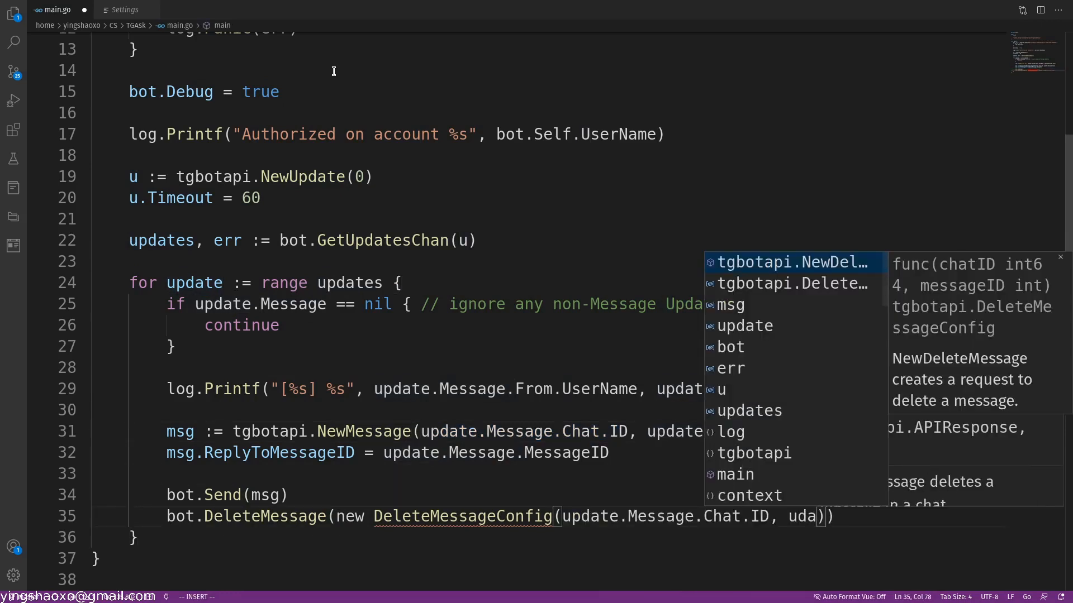
text(update.m)
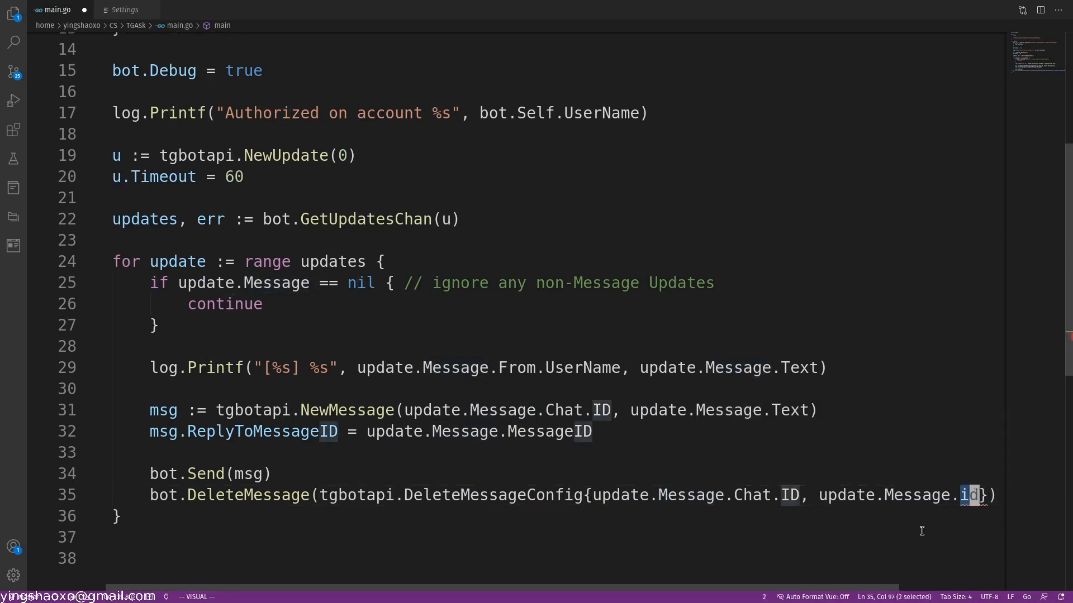
text(Mes)
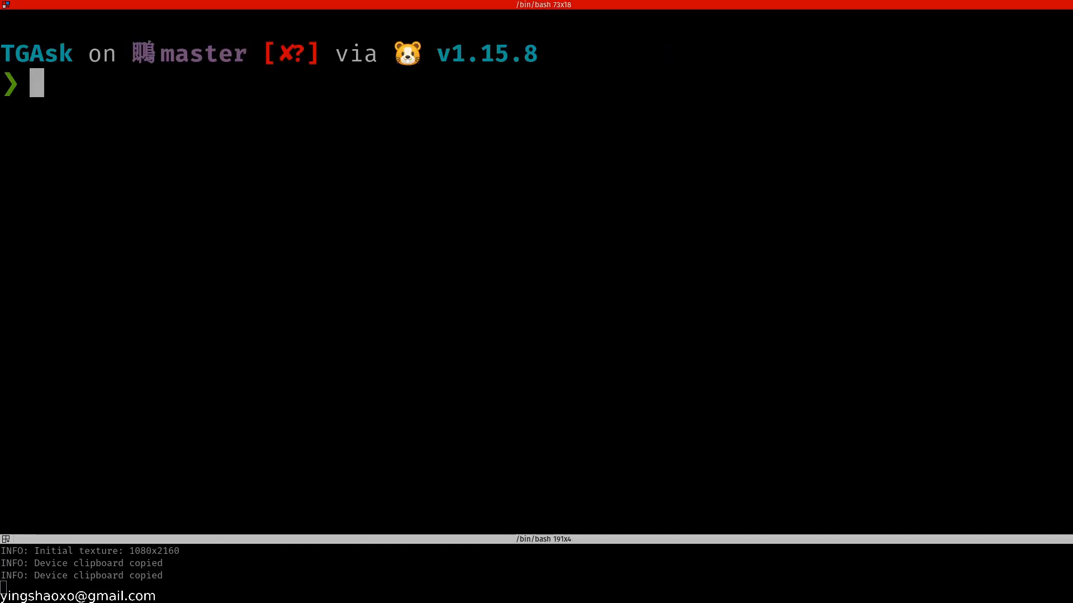
Step: Rerun the bot and send 'dh' and 'yyyyyyy' from the phone, confirming deleteMessage returns ok
text(ls)
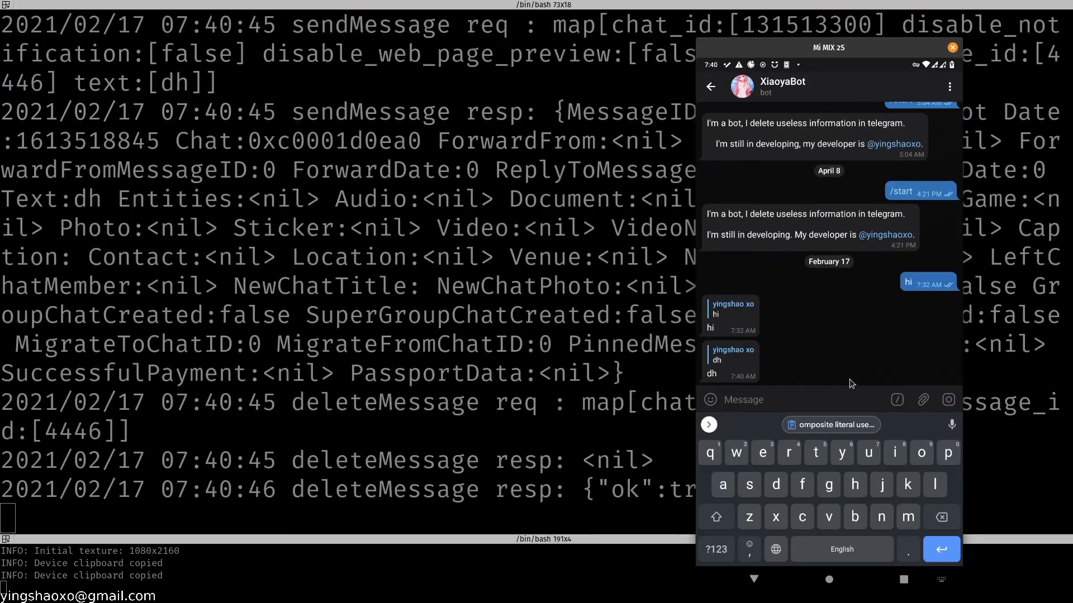
text(yyyyyyy)
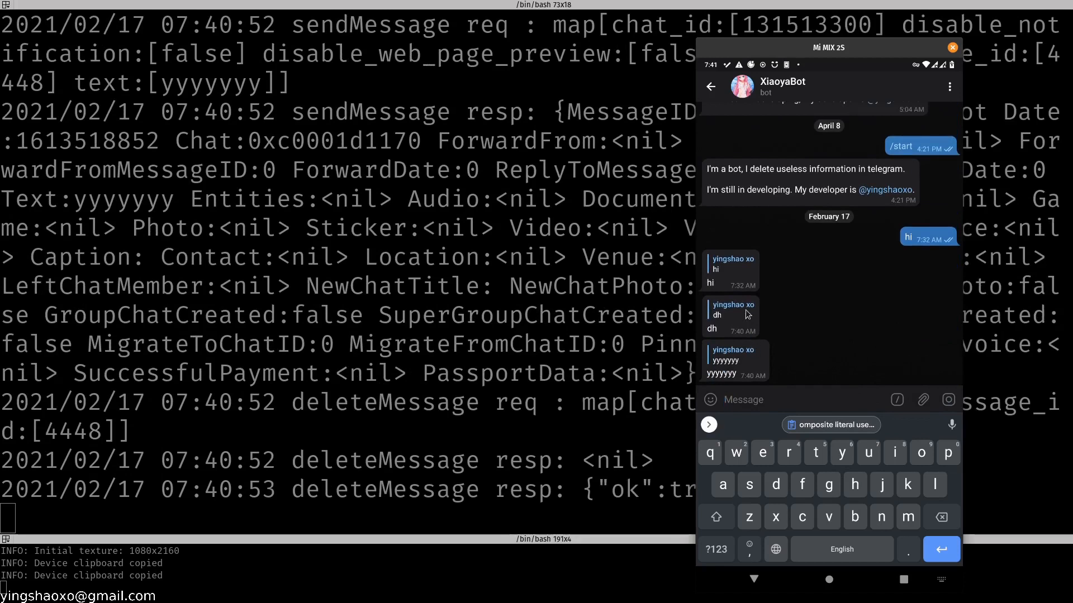
mouse_move(533, 323)
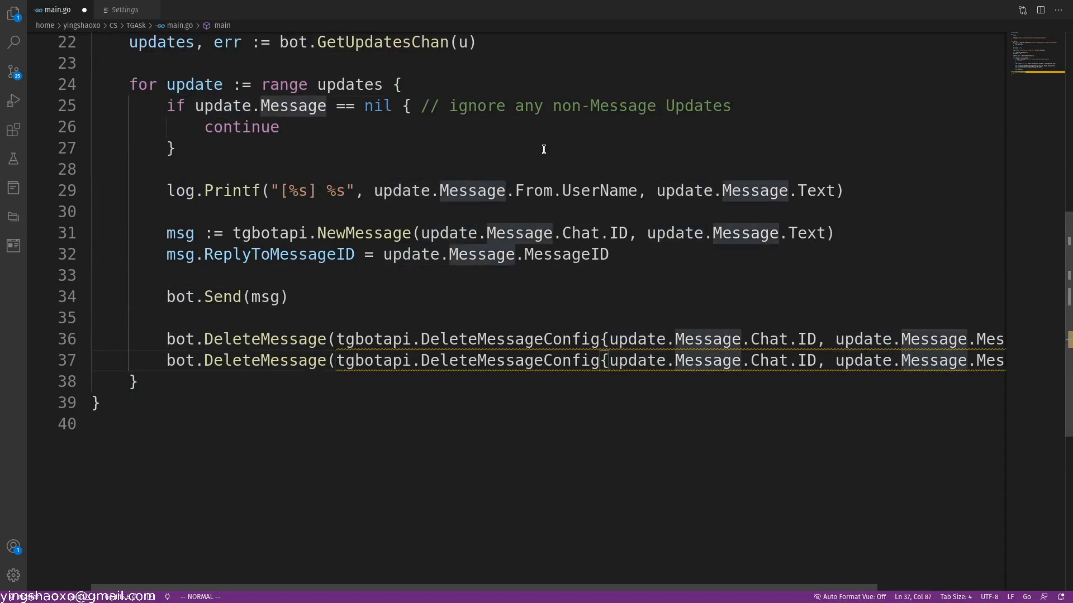
Step: Duplicate the bot.DeleteMessage line and paste it inside the `if update.Message == nil` block
text(msg}))
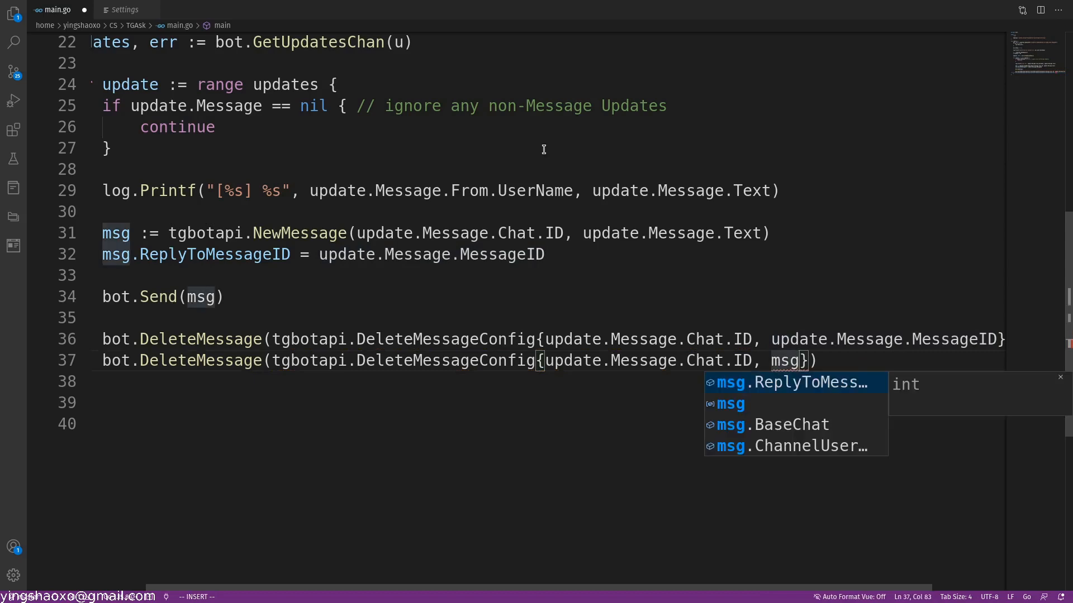
text(.)
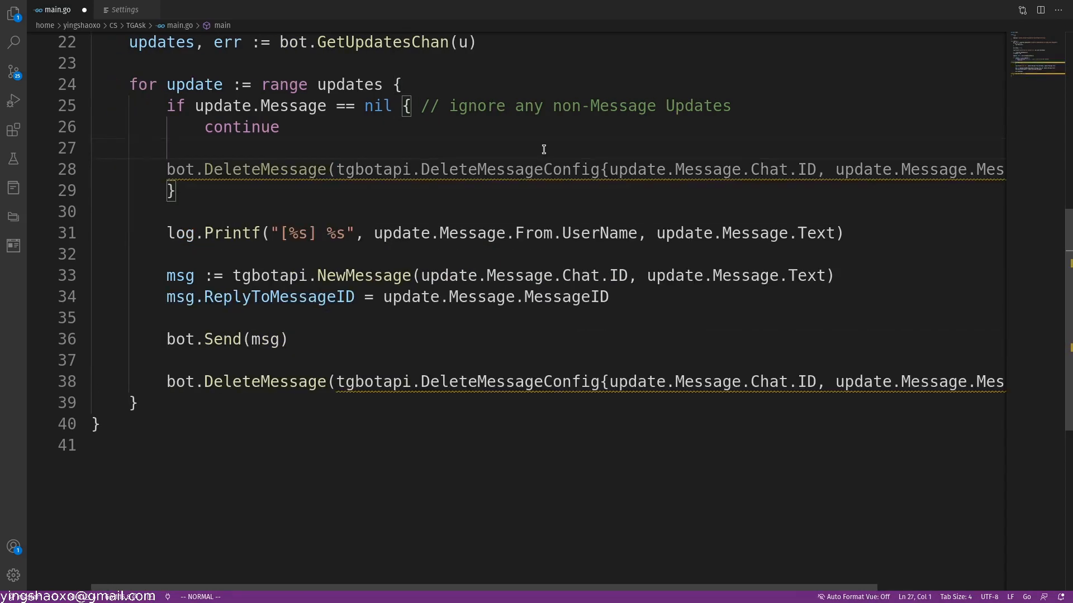
text(upda)
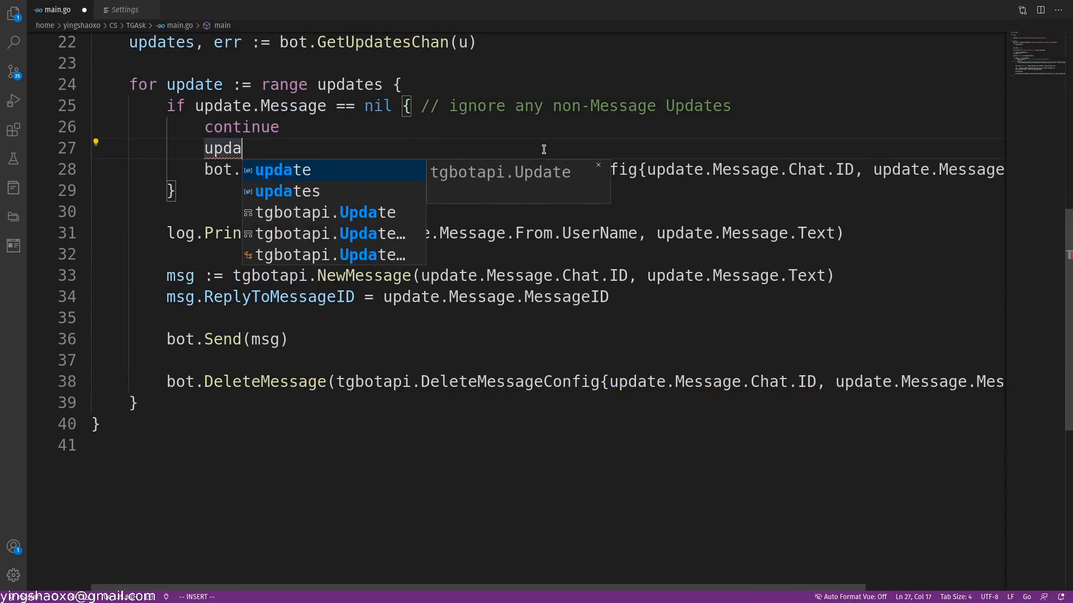
text(te.)
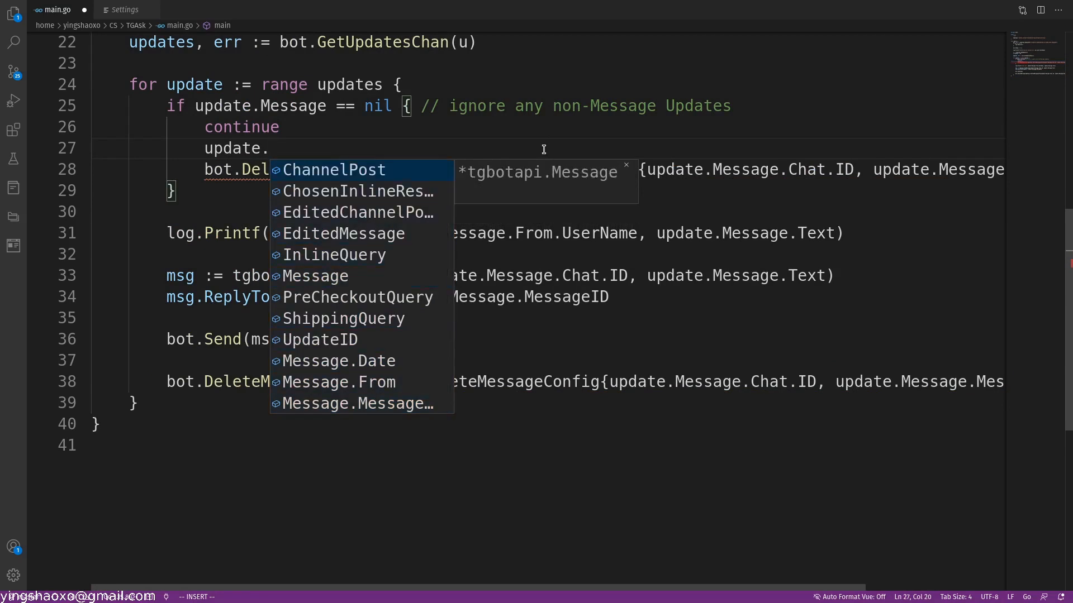
key(Escape)
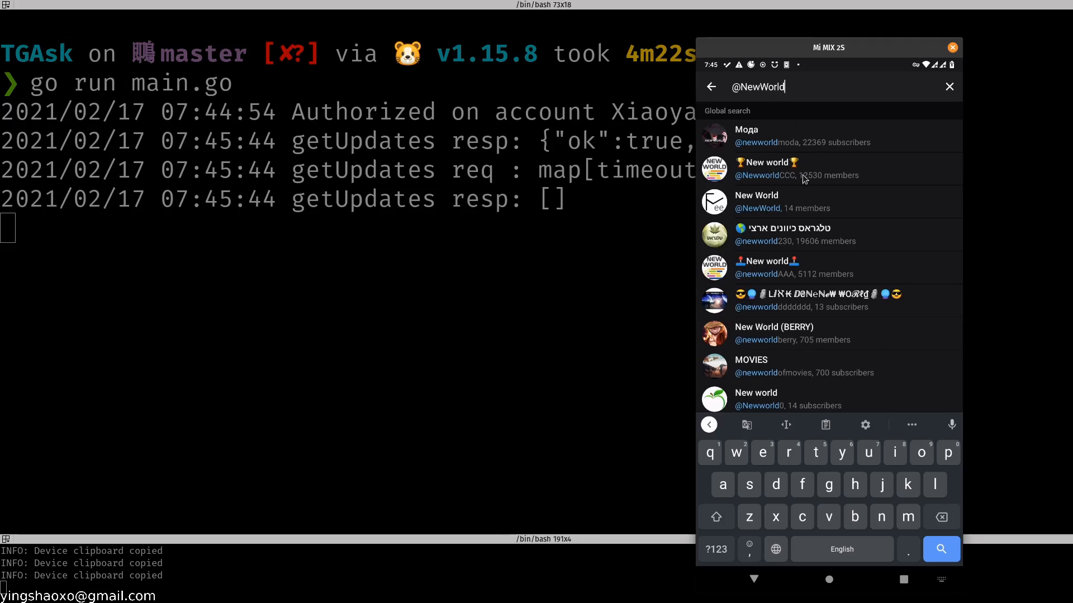
click(757, 202)
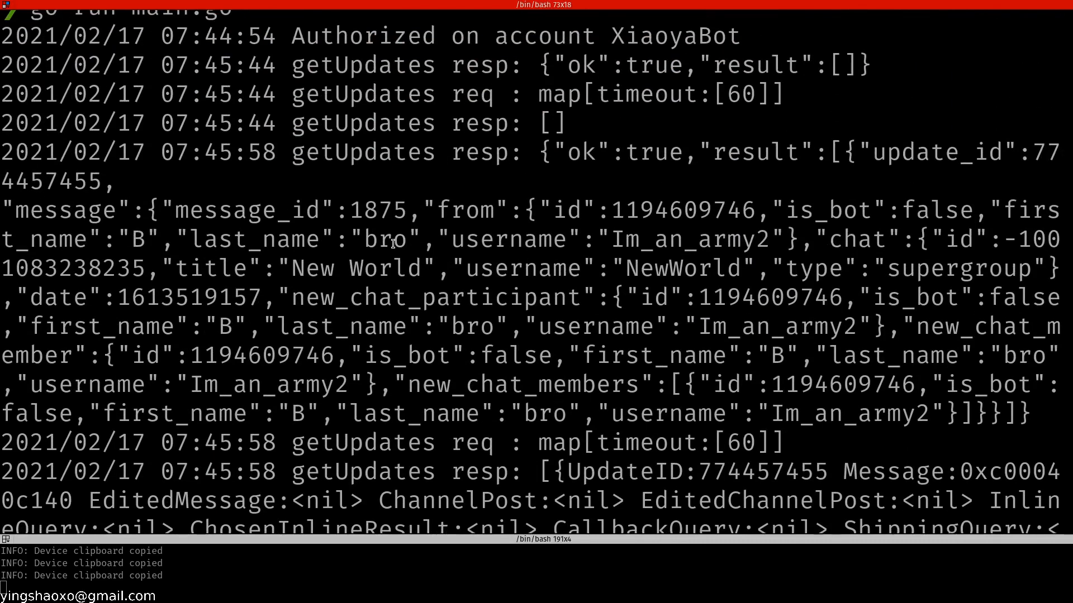
mouse_move(489, 232)
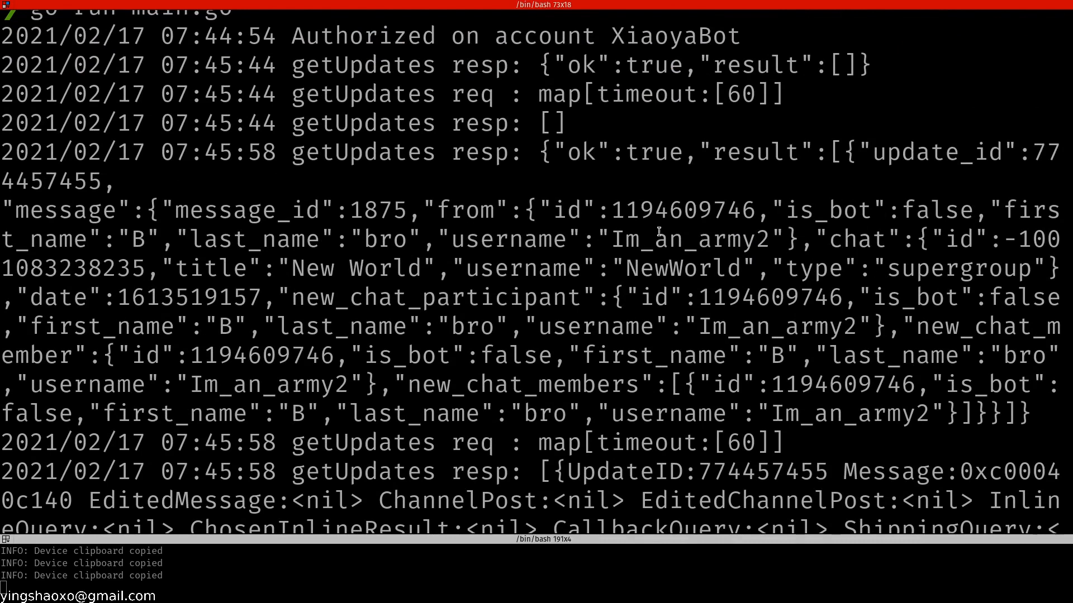
mouse_move(277, 256)
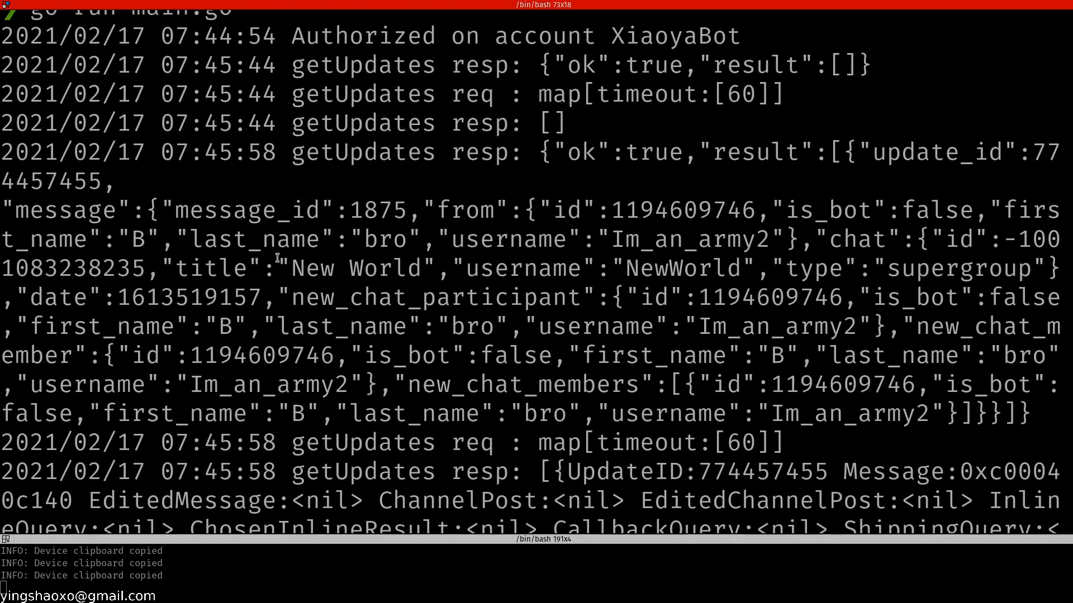
mouse_move(679, 311)
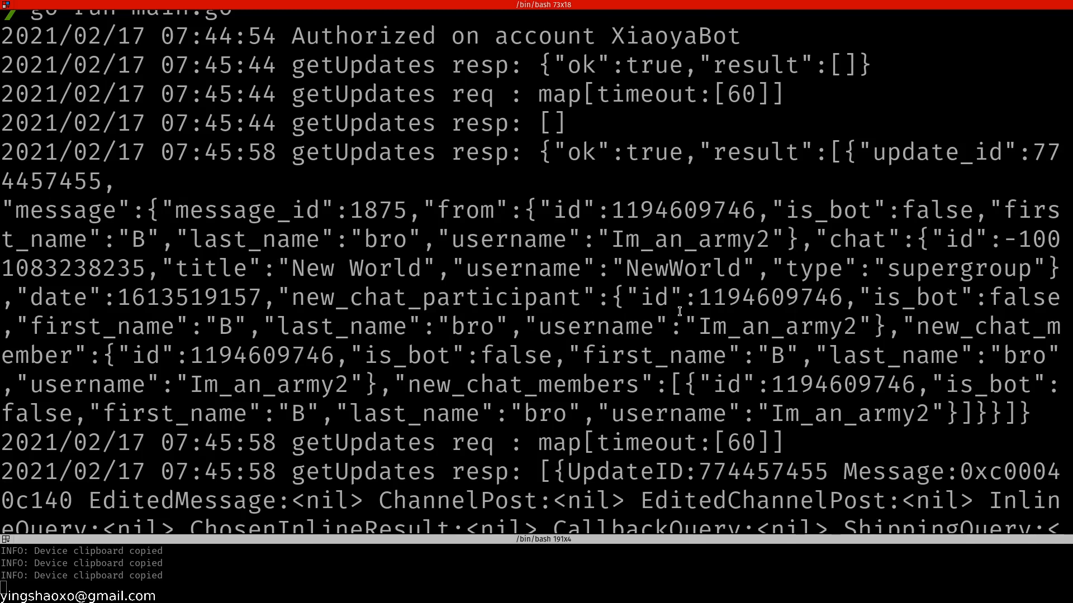
scroll(down, 3)
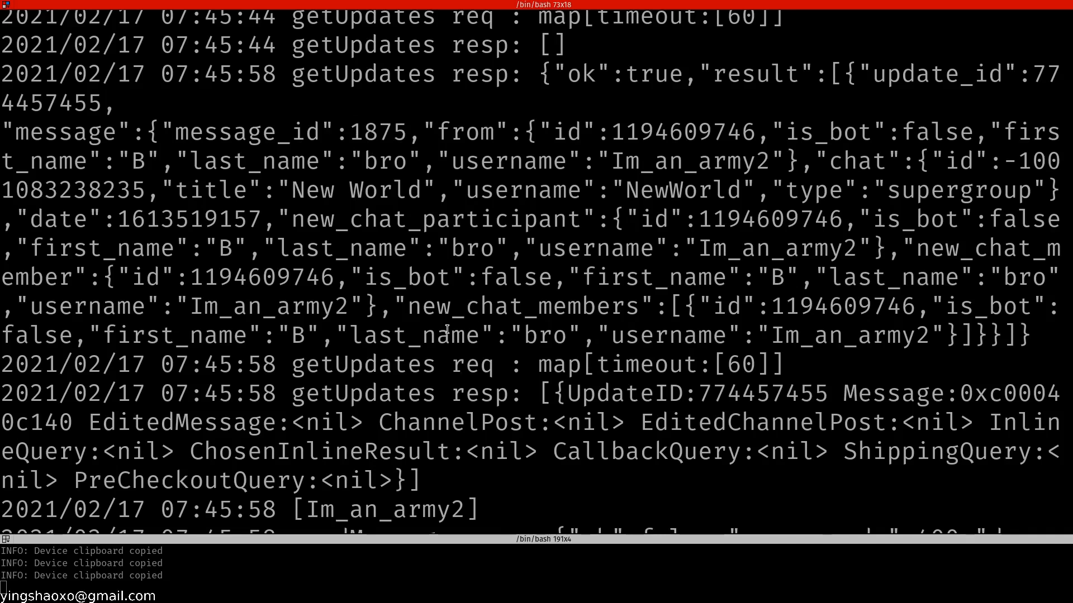
mouse_move(810, 327)
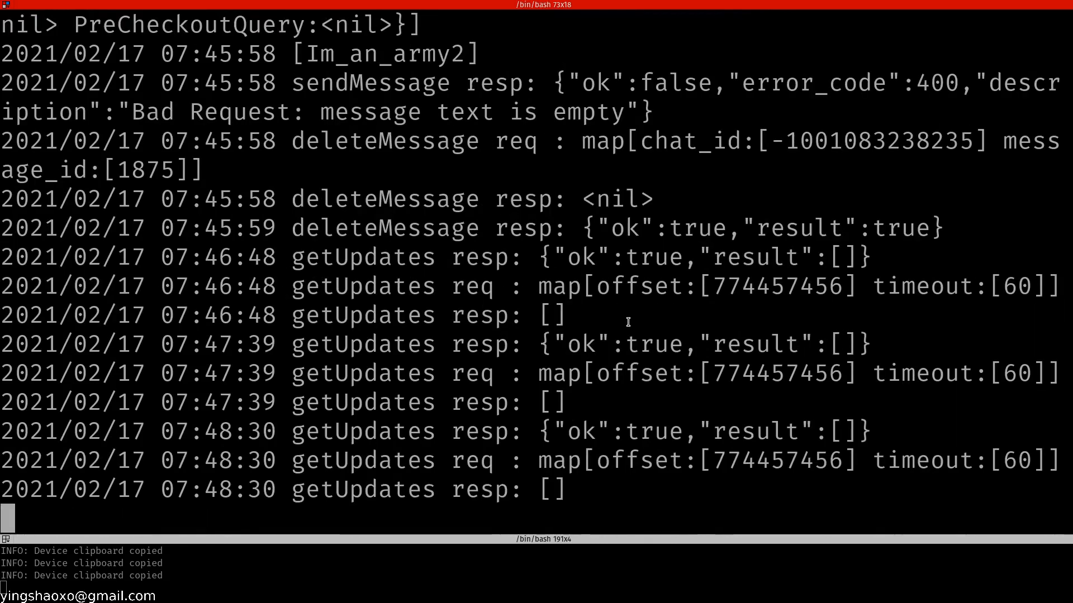
key(ctrl+c)
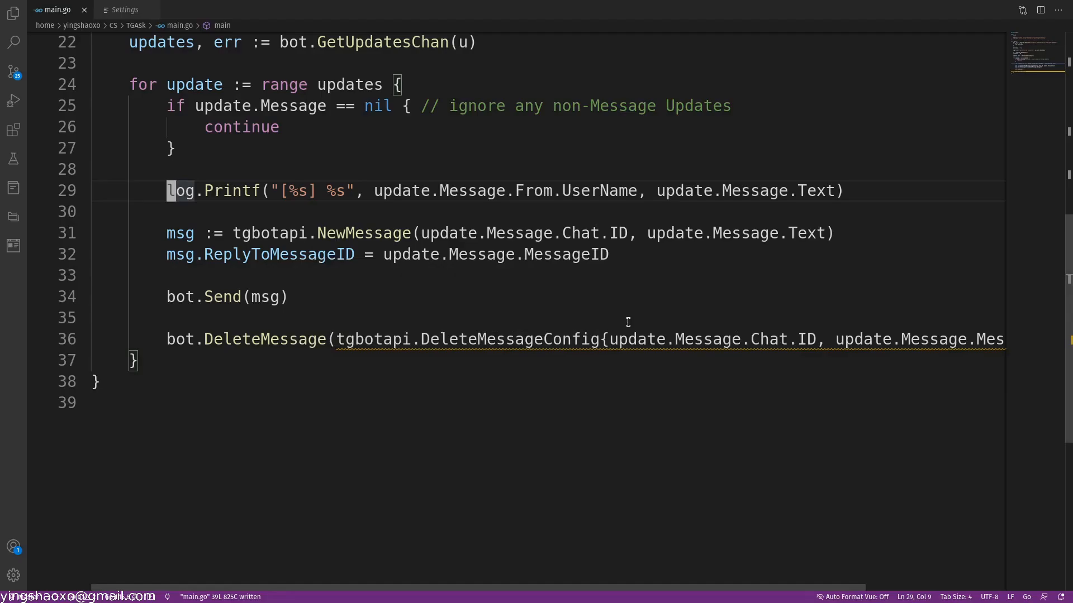
Step: Comment out the NewMessage/ReplyToMessageID/bot.Send lines and start an if len(update...) check above DeleteMessage
click(179, 233)
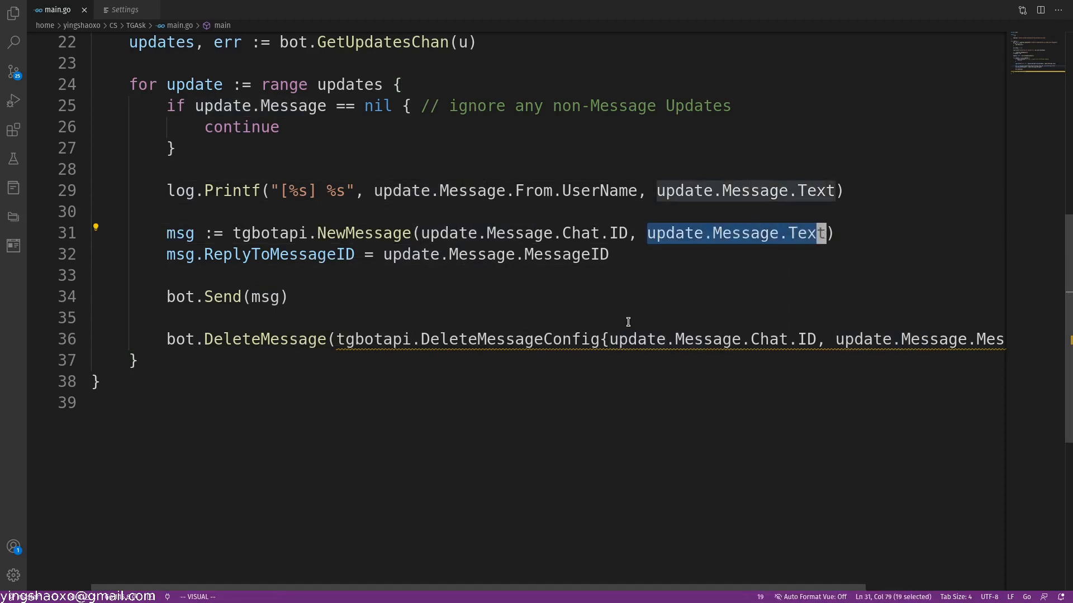
key(Escape)
text(if len(s) > 0 { ... )
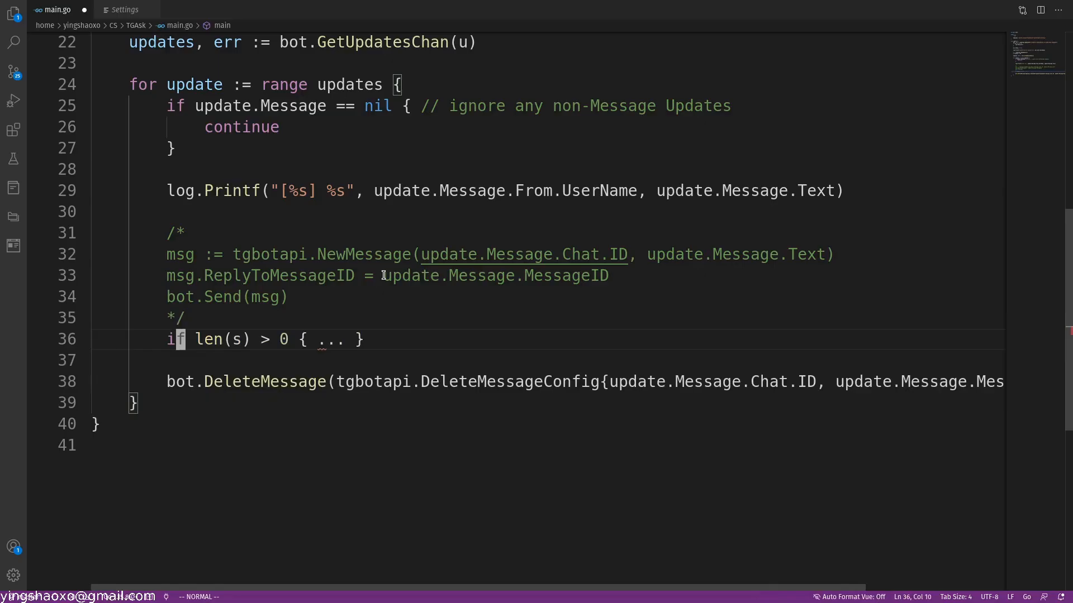
text((upda)
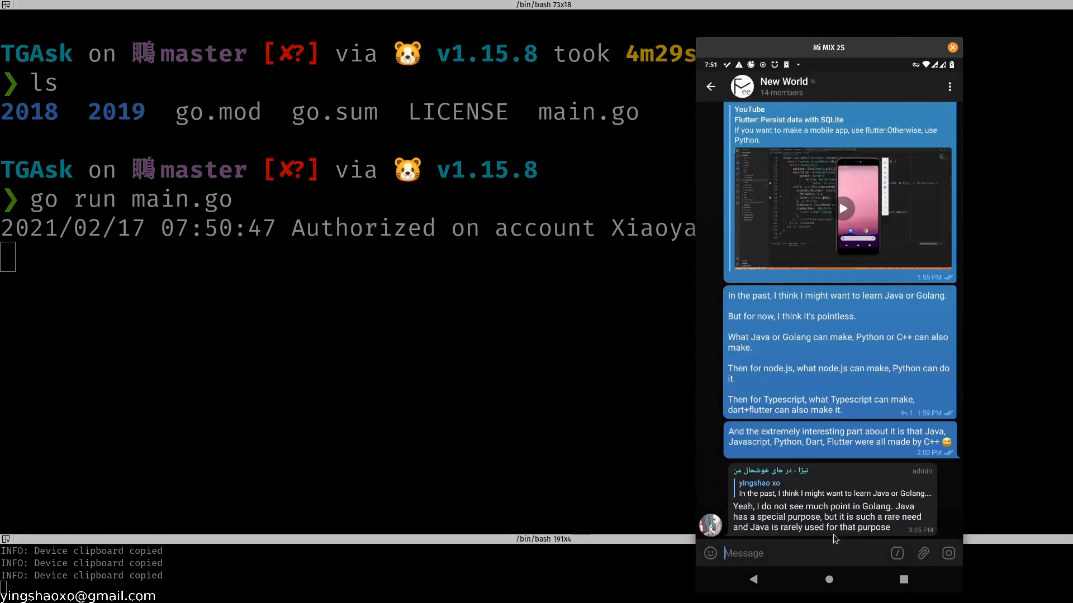
mouse_move(859, 468)
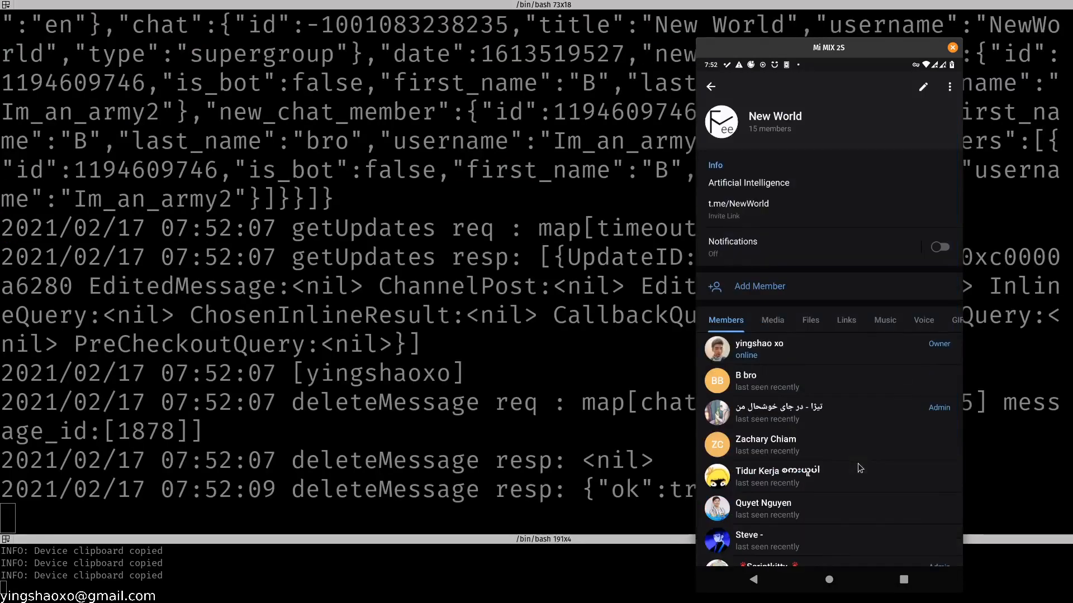
Step: Add a contact to New World, post 'good morning', then remove a member from the group
click(759, 286)
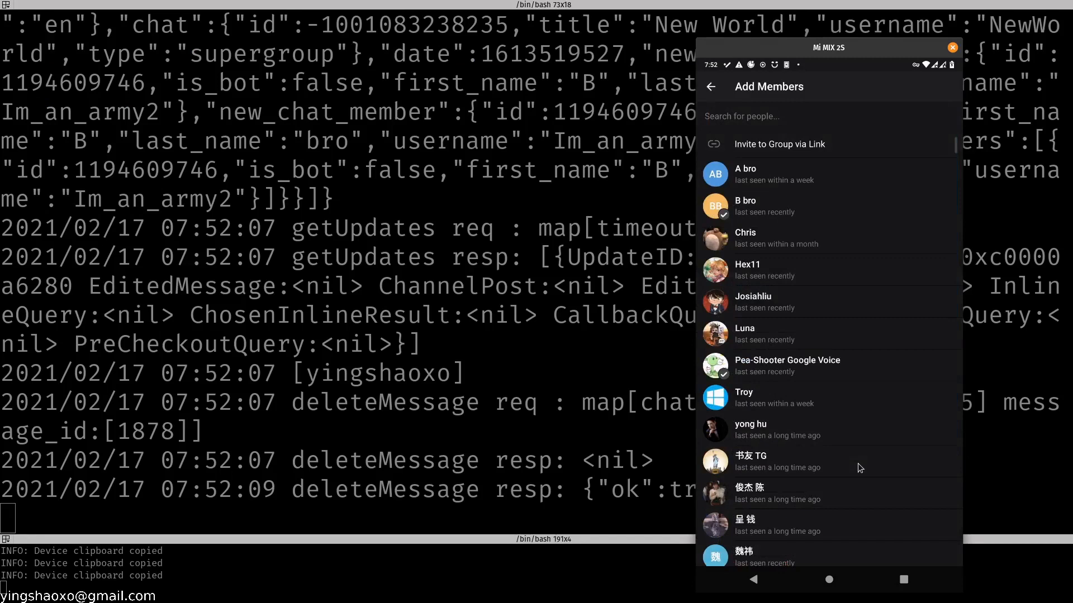
click(744, 174)
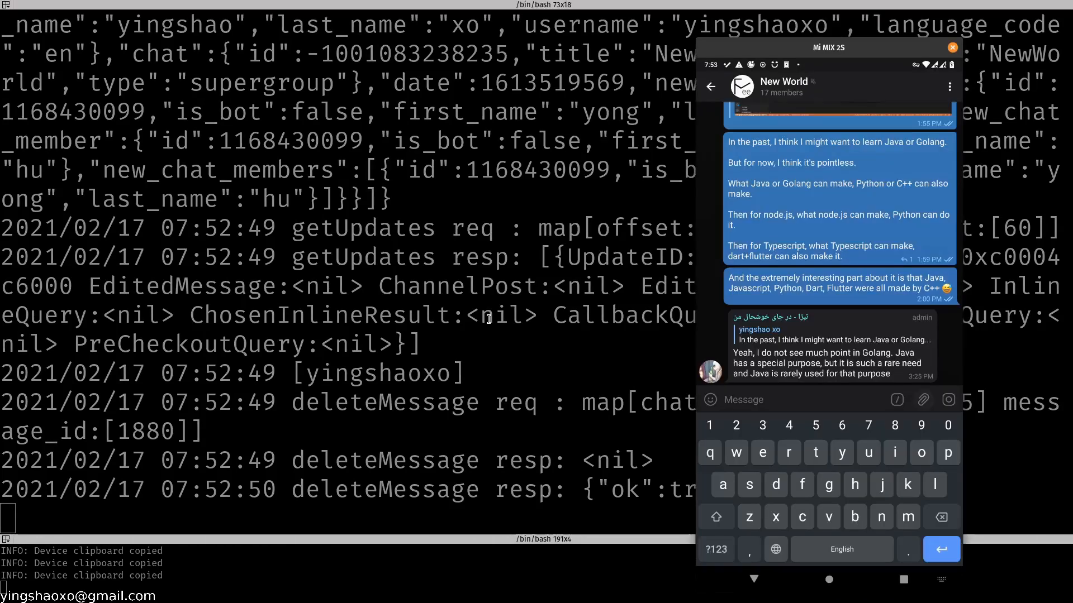
text(good)
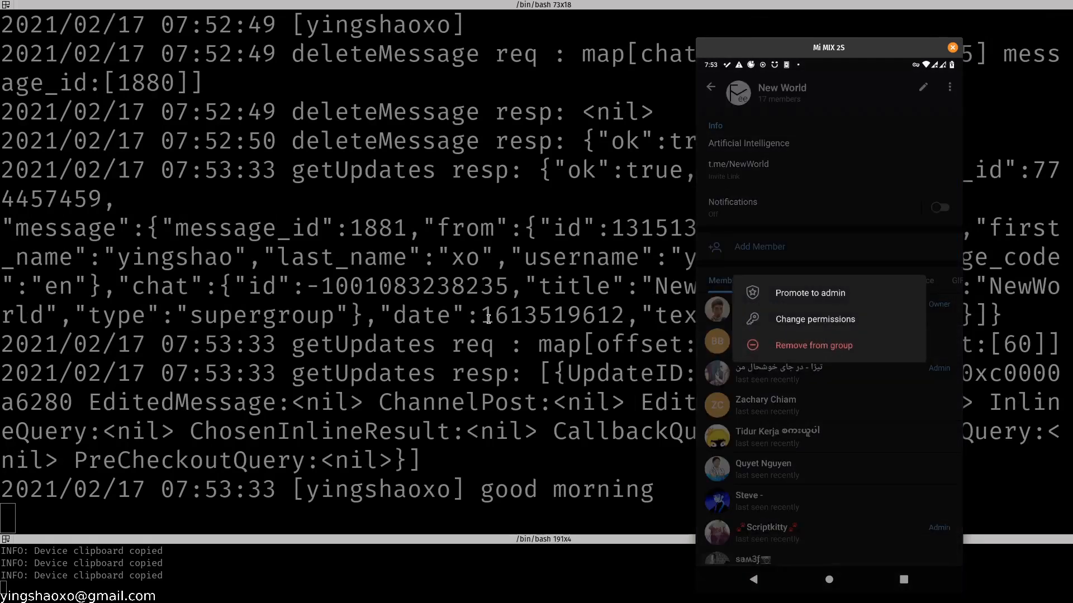
click(710, 87)
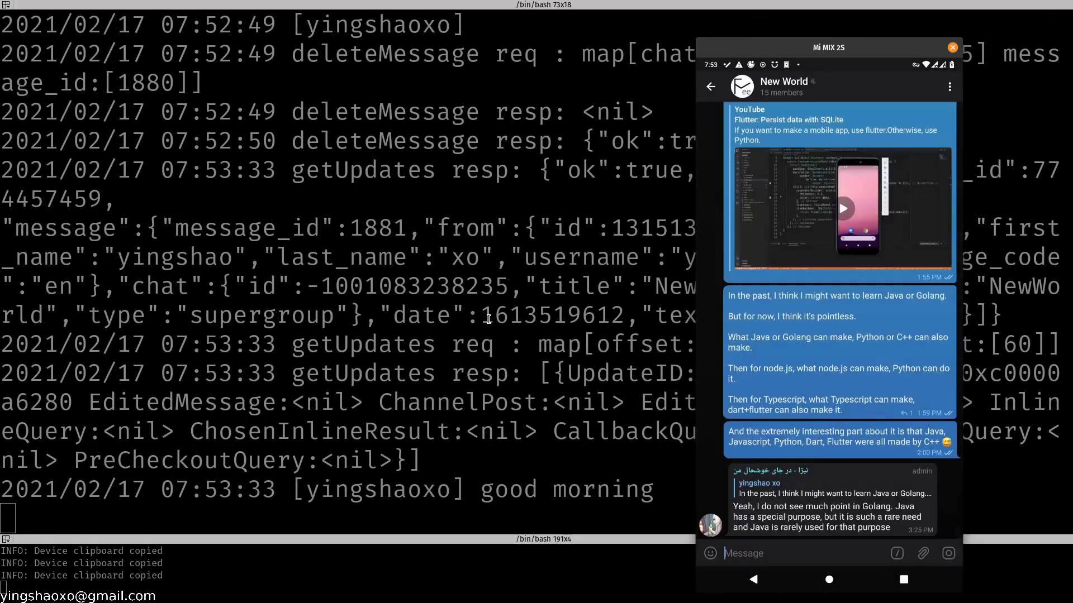
click(783, 87)
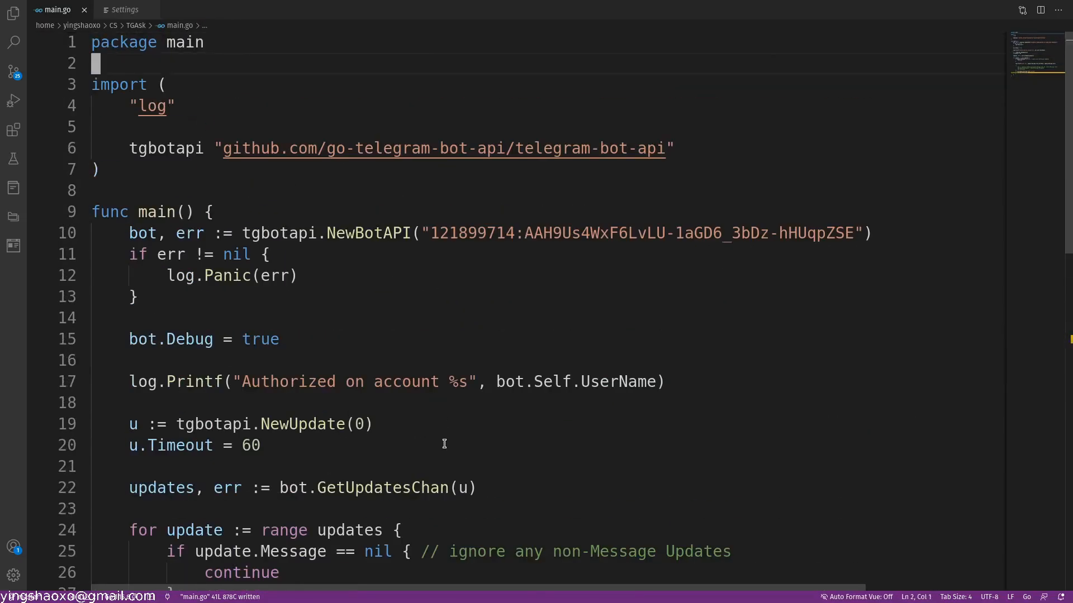
Step: Delete only empty-text messages with if len(update.Message.Text) == 0, using ChatID:/MessageID: fields
scroll(down, 3)
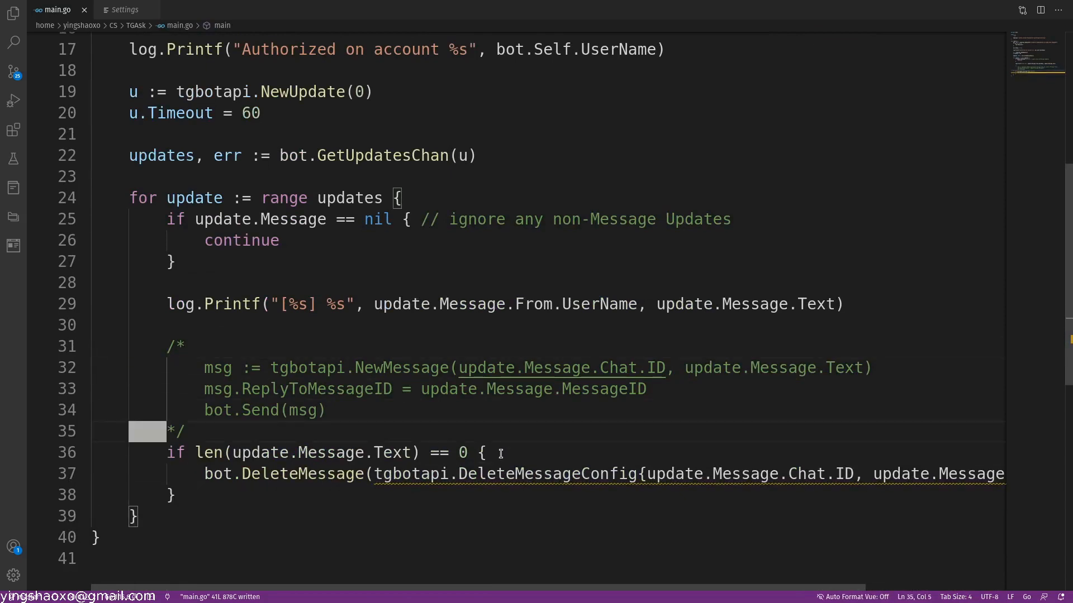
scroll(down, 3)
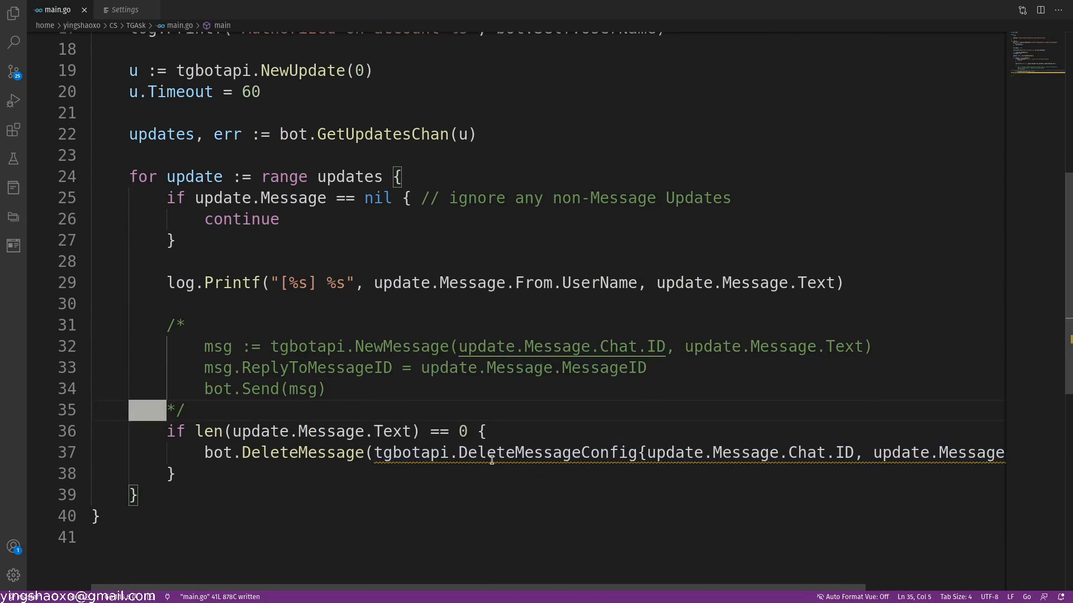
mouse_move(491, 452)
text(ChatID: )
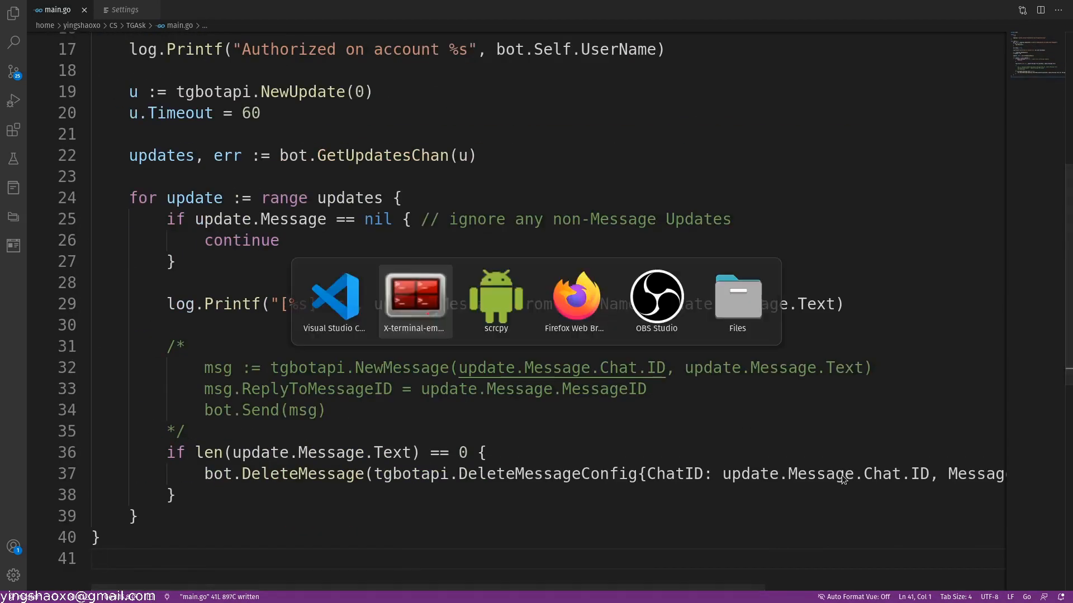
Step: Build the bot with go build -o tgask and list the folder to confirm the binary
click(414, 299)
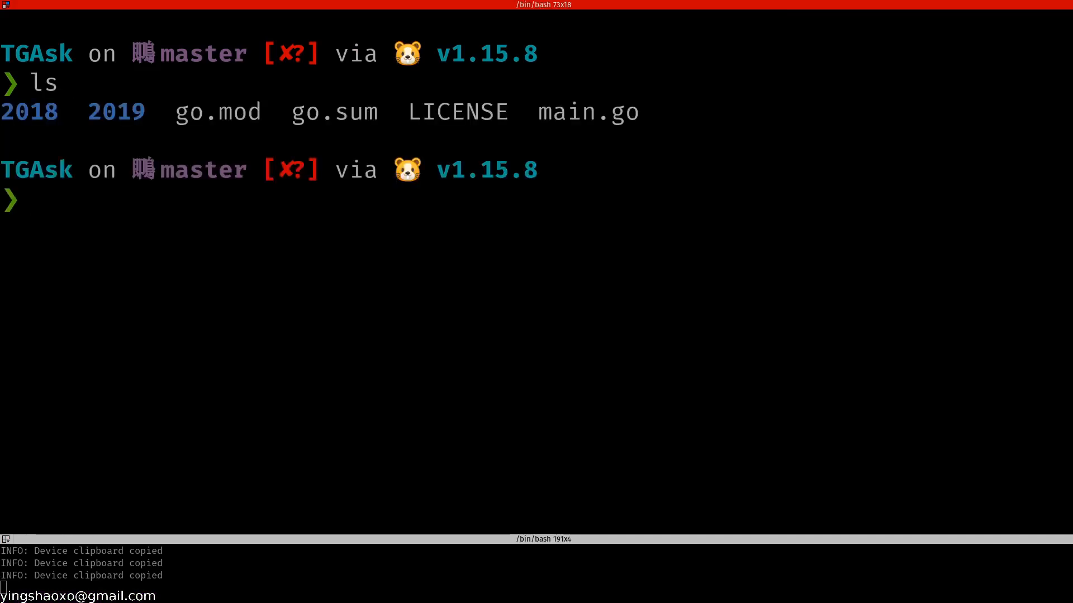
text(go)
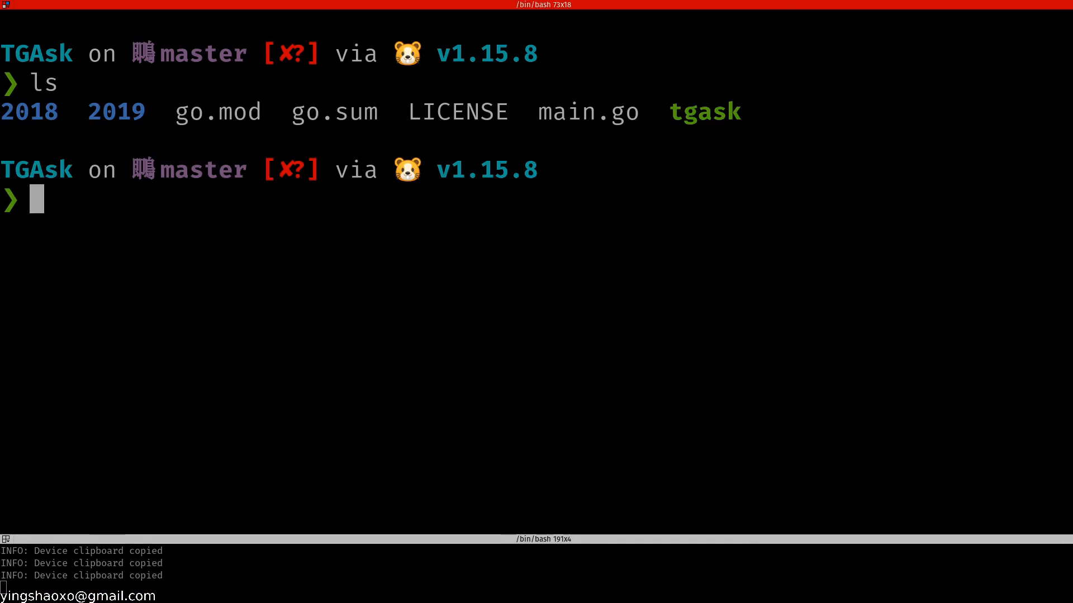
text(l)
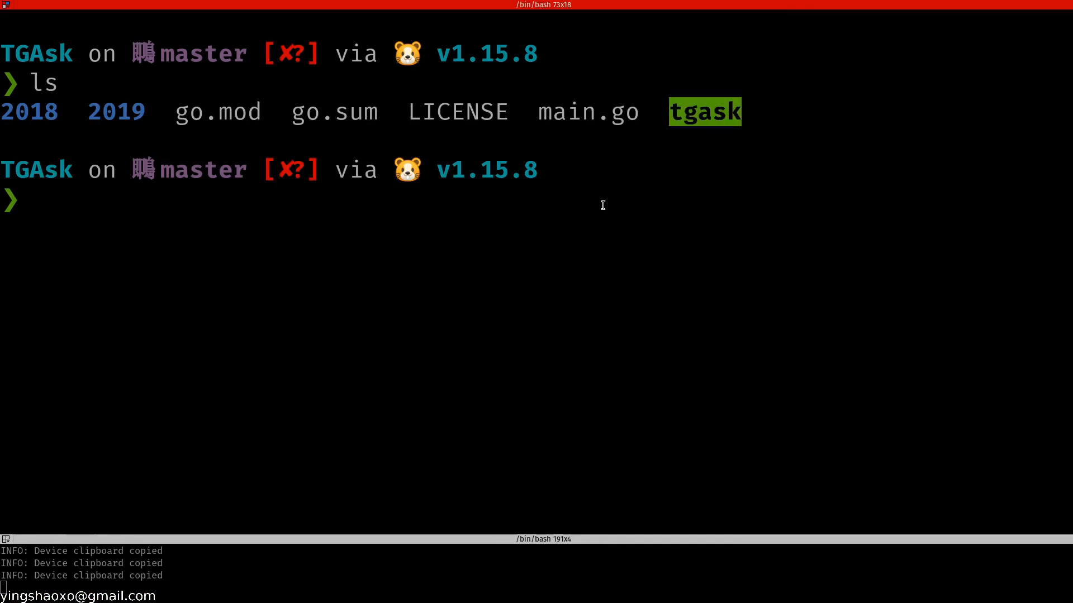
Step: Run ./tgask, then clear the screen and list the TGAsk folder again
text(./)
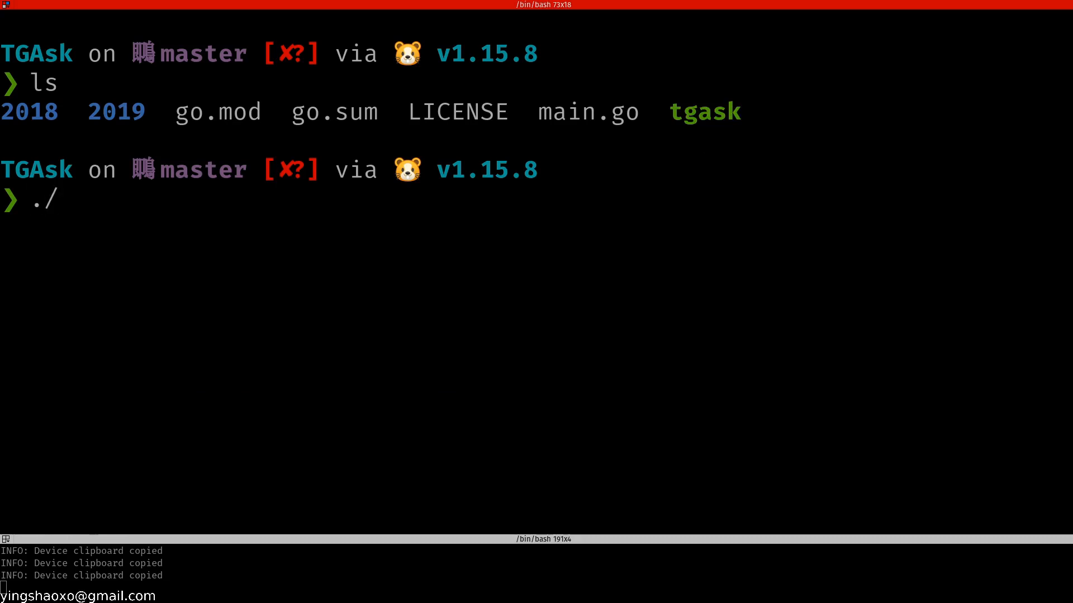
text(tgask)
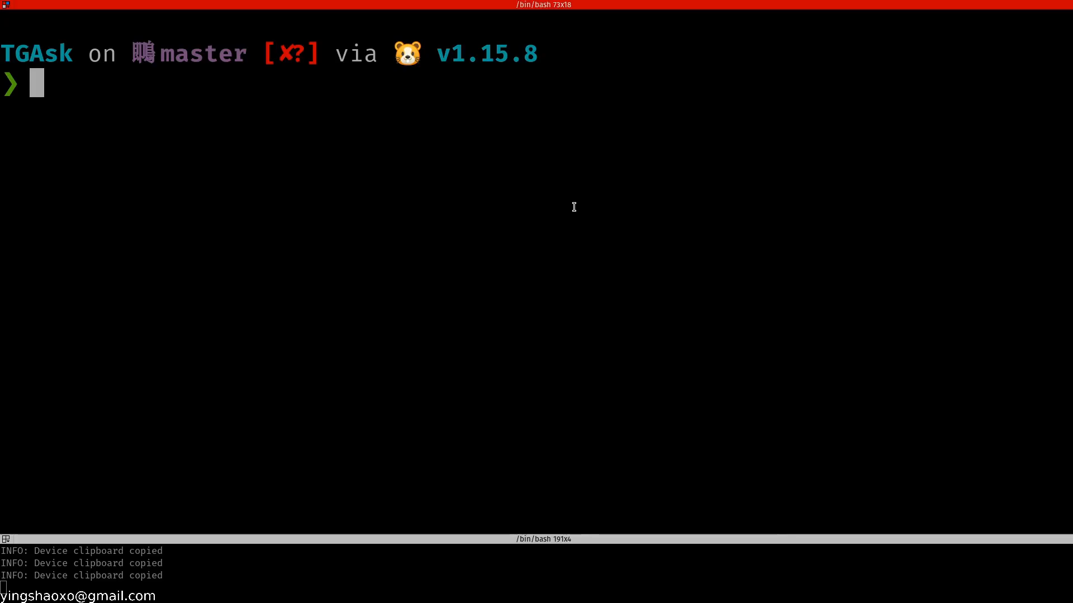
text(ls)
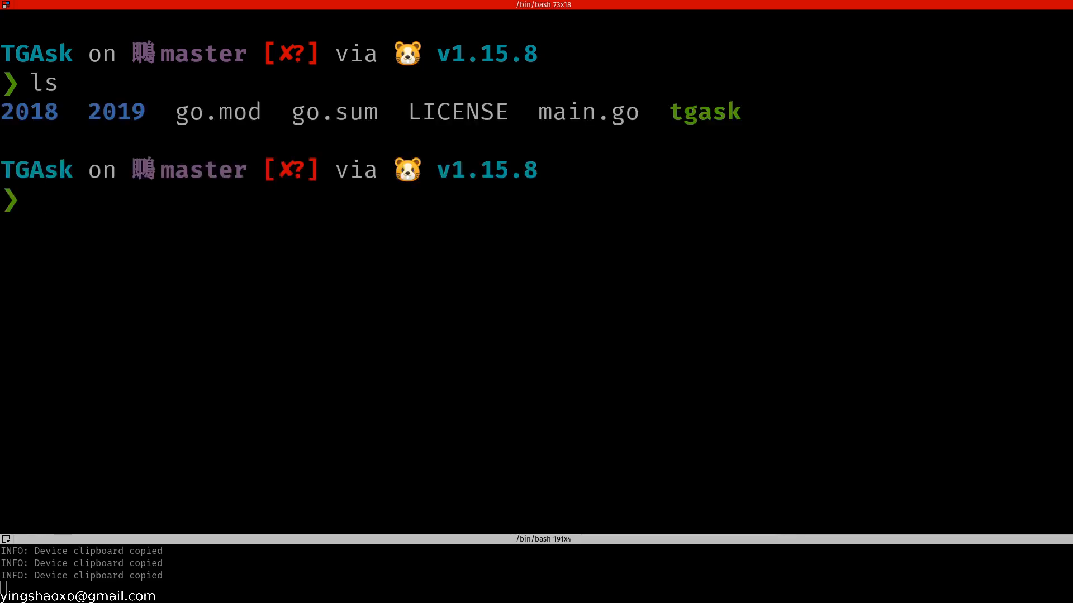